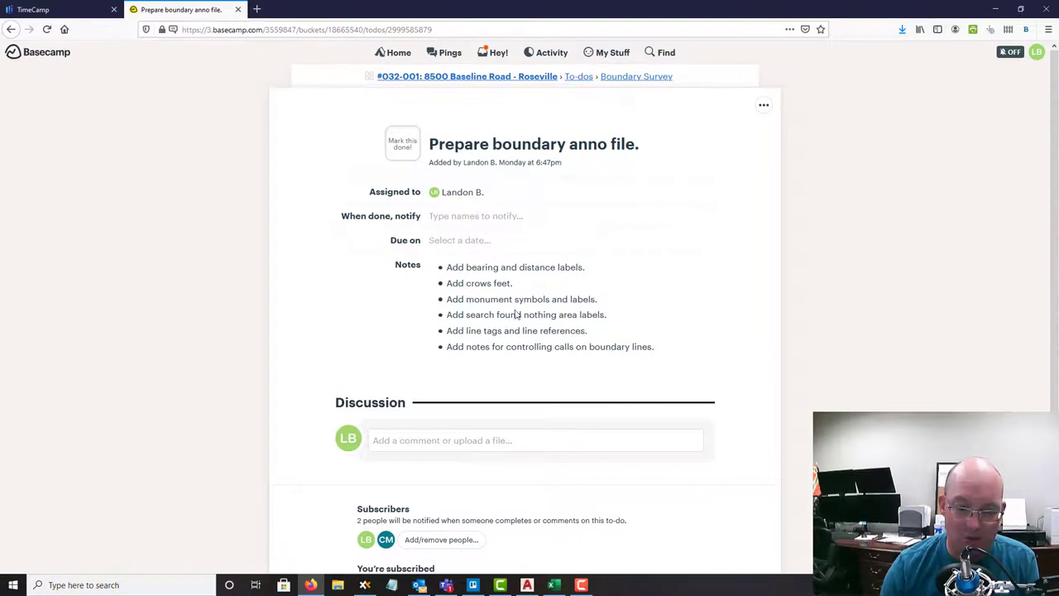
- Create a new blue XREF-BOUNDARY-LINEWORK layer in Layer Properties and make it current
double_click(571, 266)
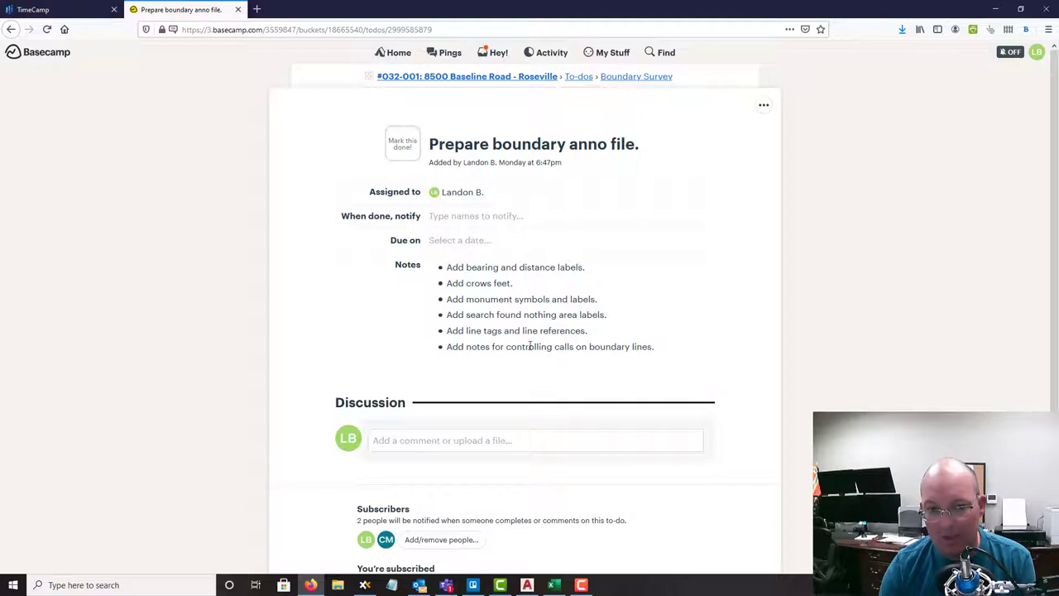
mouse_move(612, 361)
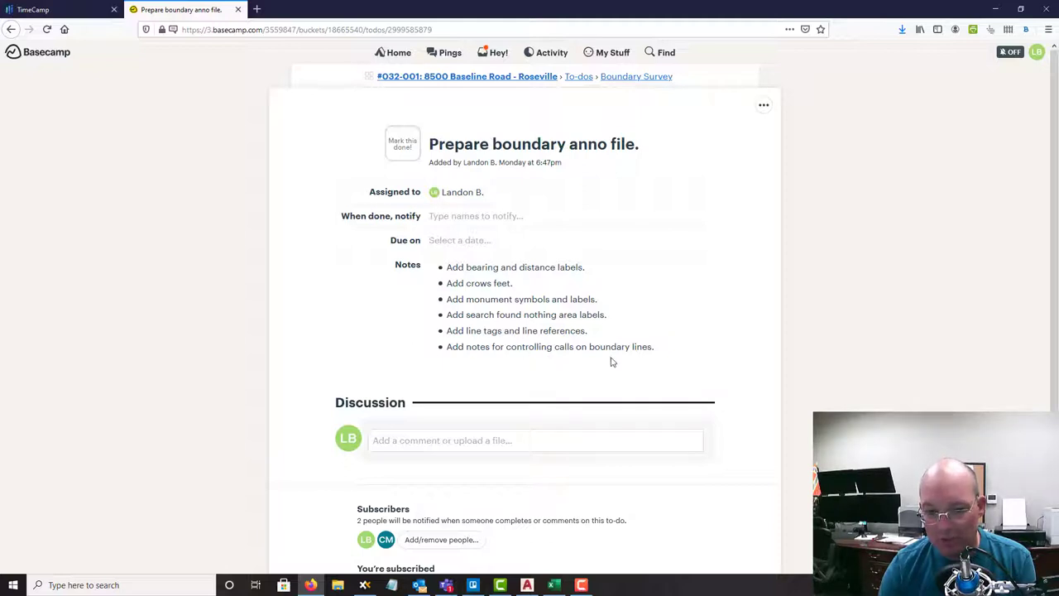
mouse_move(515, 351)
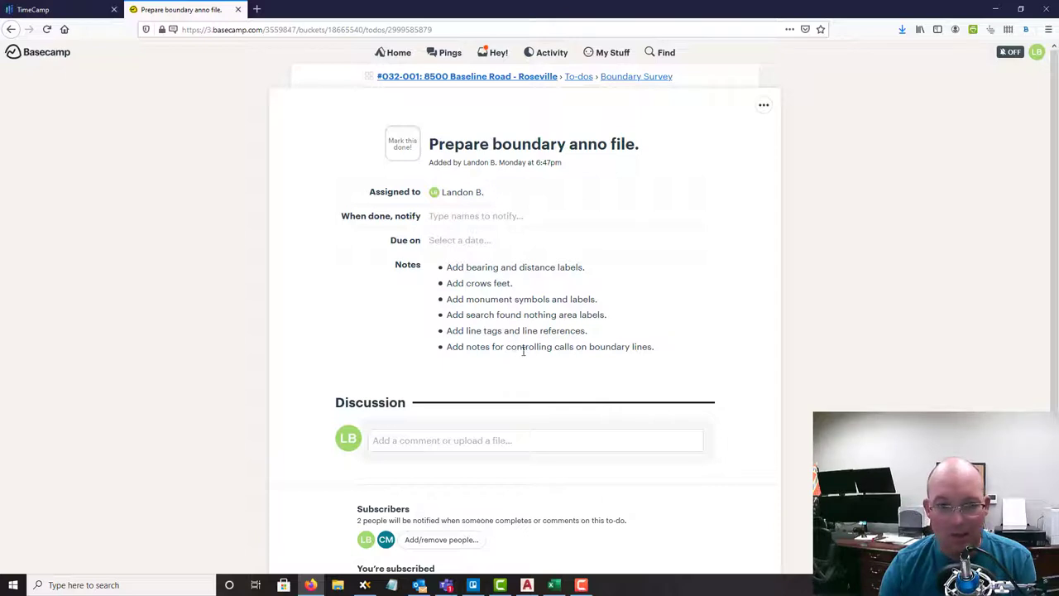
mouse_move(315, 3)
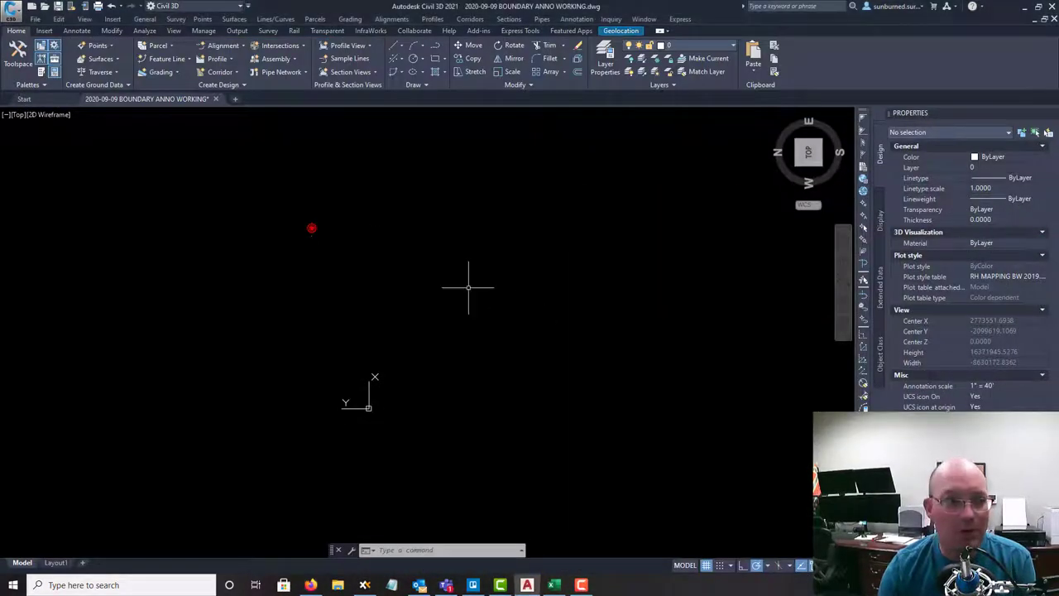
mouse_move(387, 327)
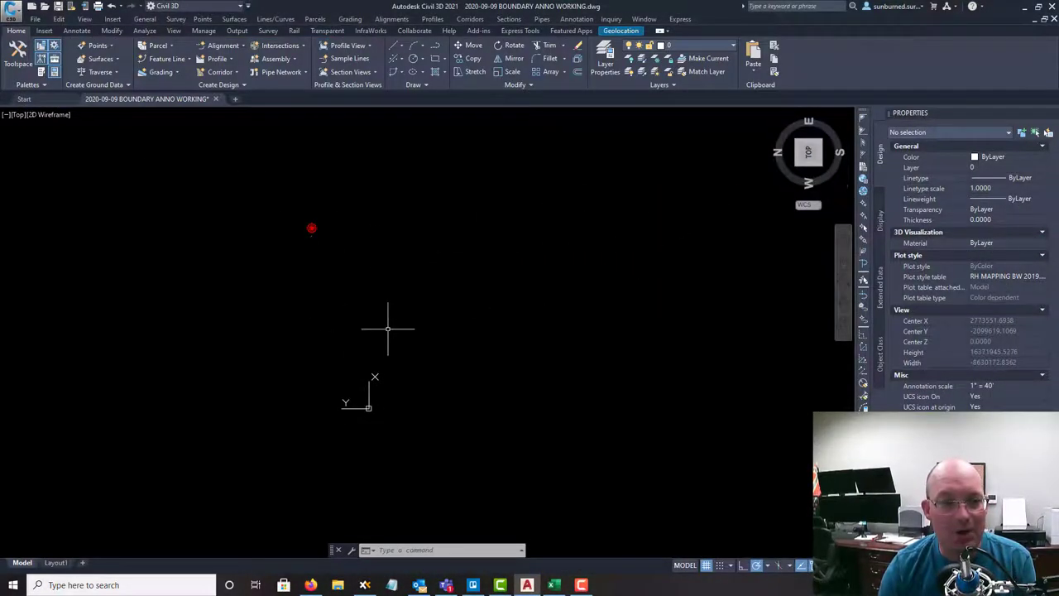
mouse_move(455, 124)
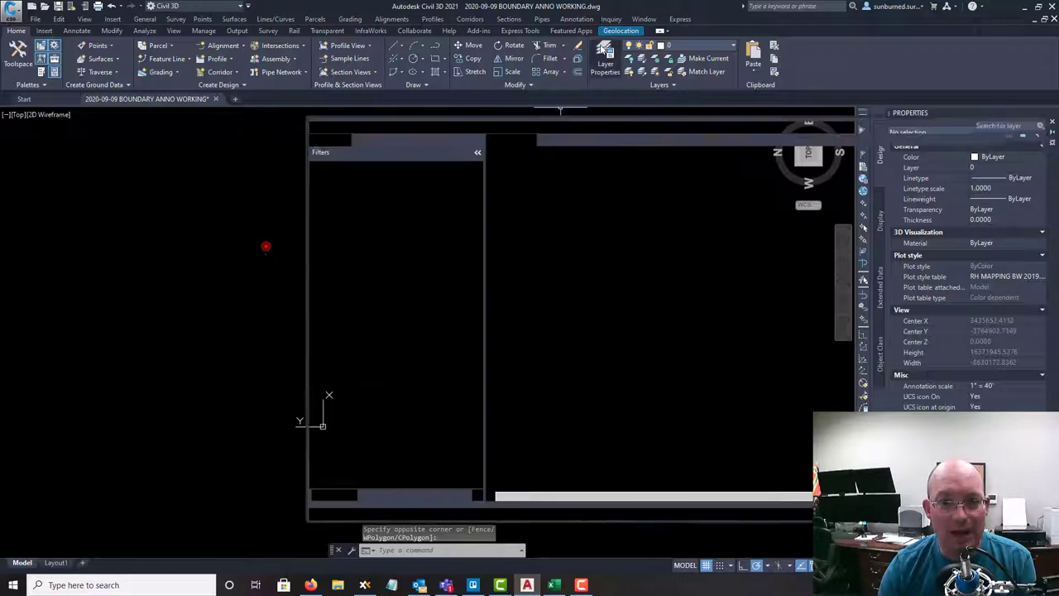
left_click(606, 58)
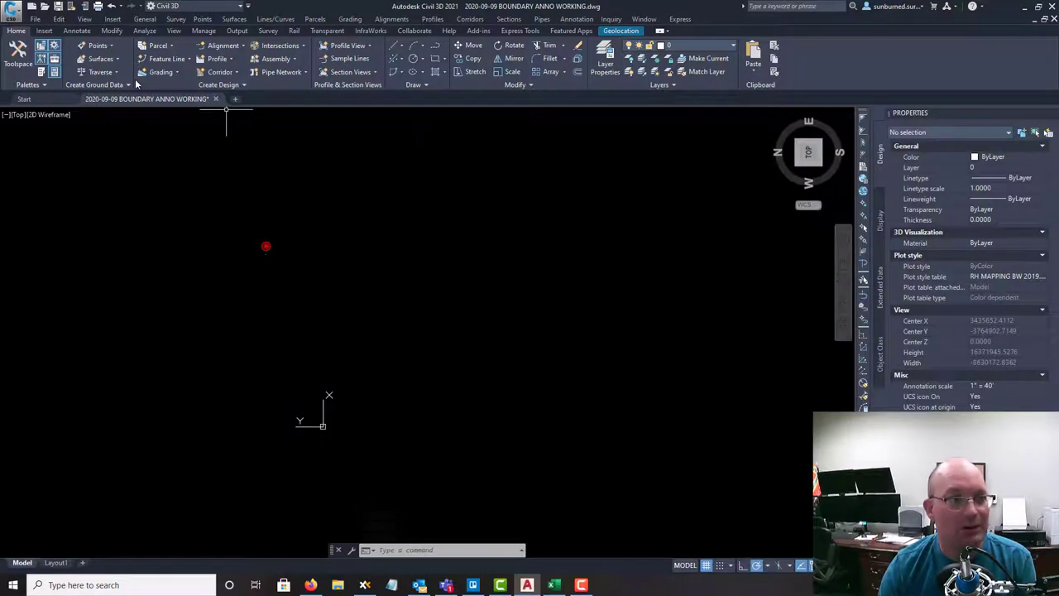
mouse_move(802, 387)
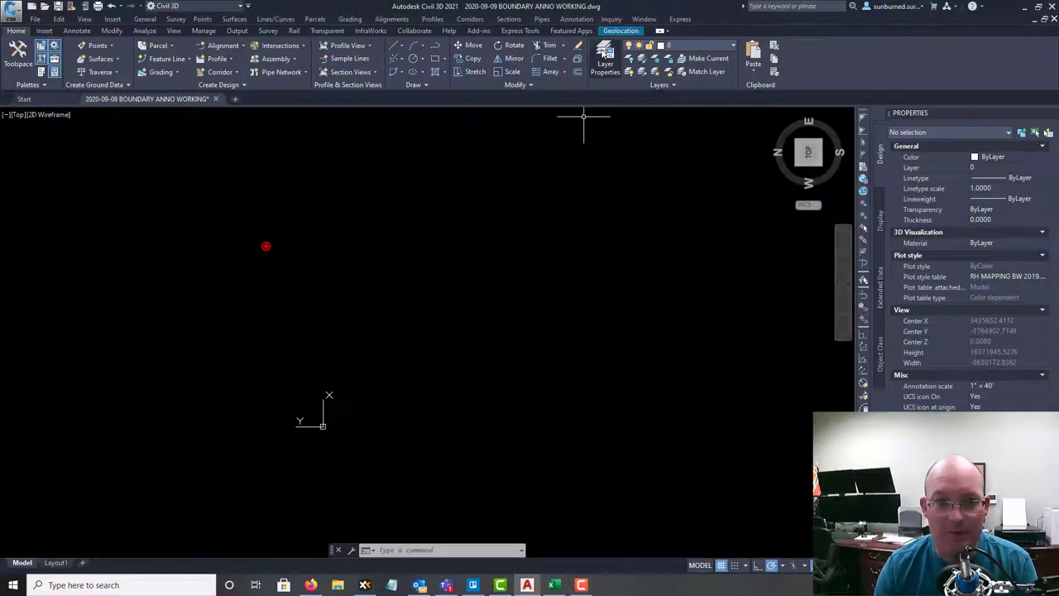
left_click(606, 58)
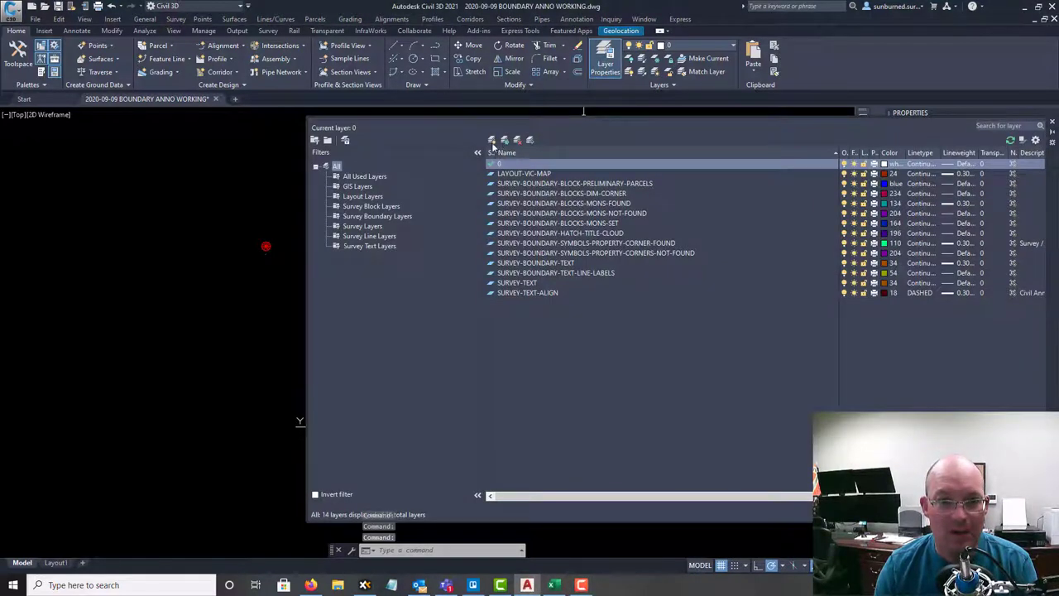
left_click(492, 139)
type("XREF-BOUNDARYLINEWORK")
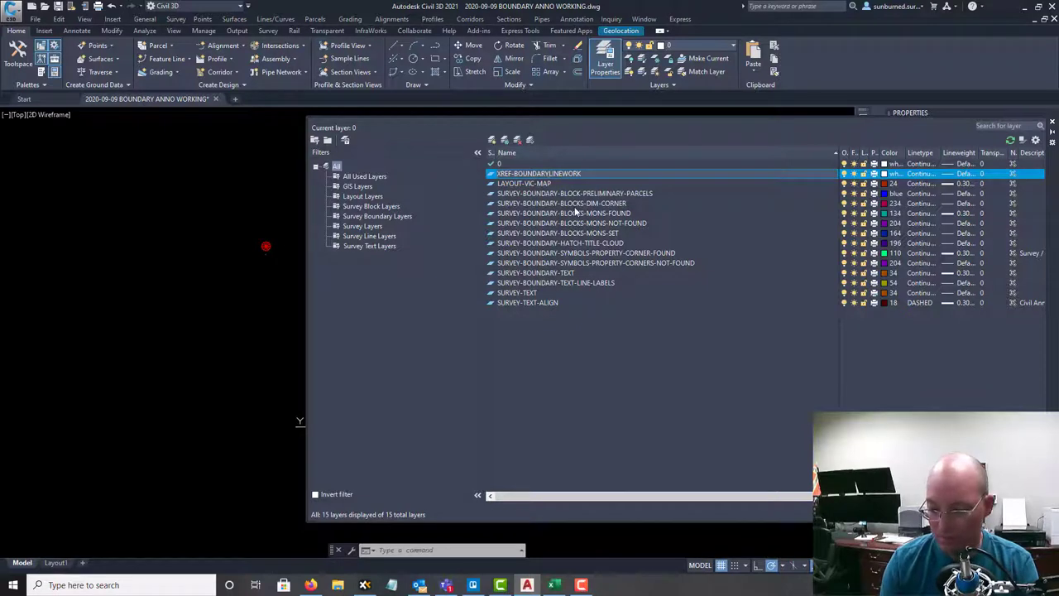
left_click(559, 232)
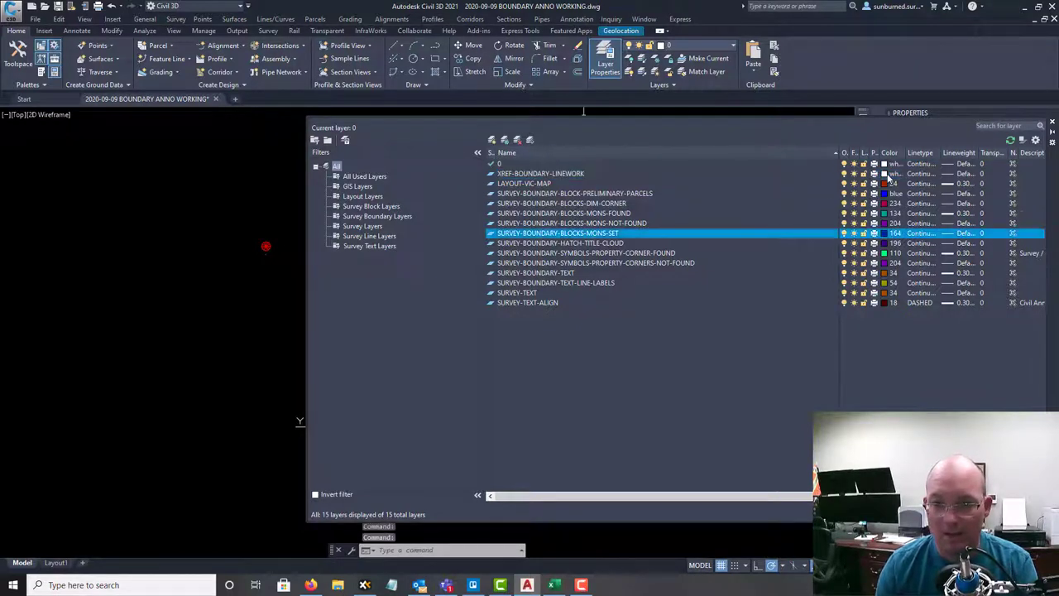
left_click(895, 174)
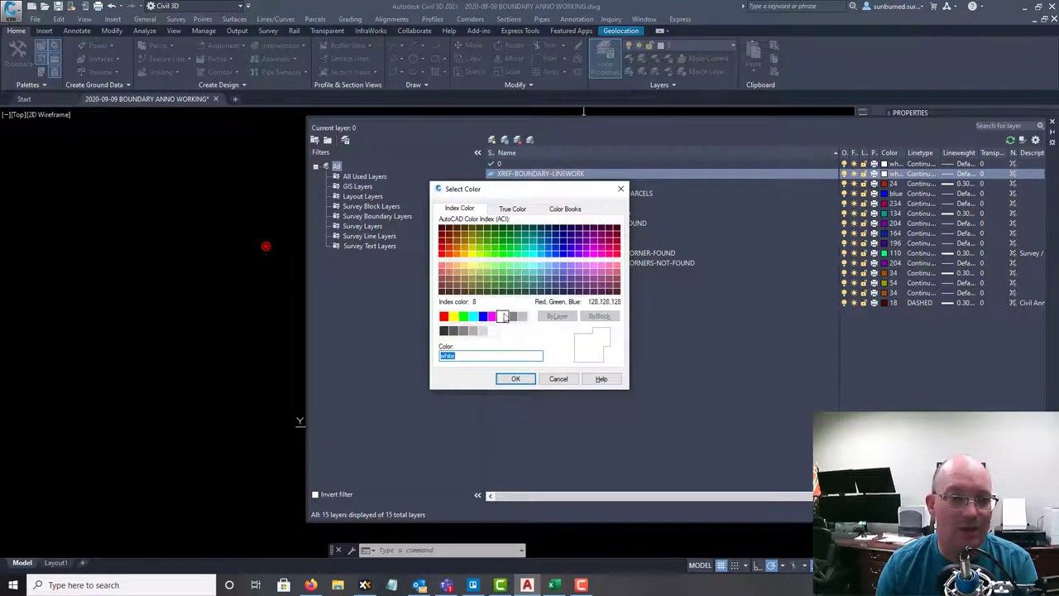
left_click(484, 317)
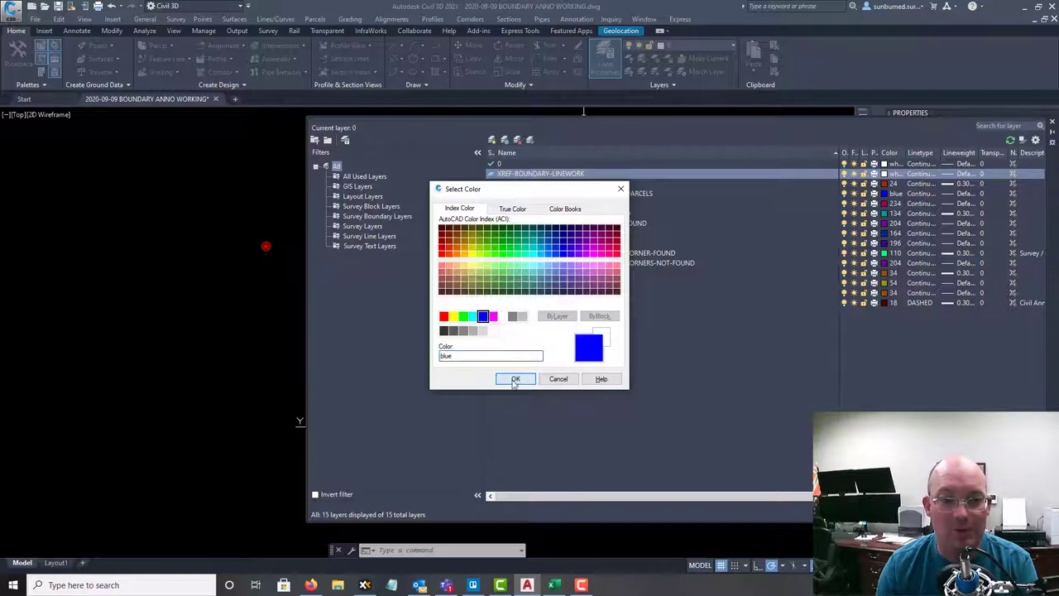
left_click(517, 378)
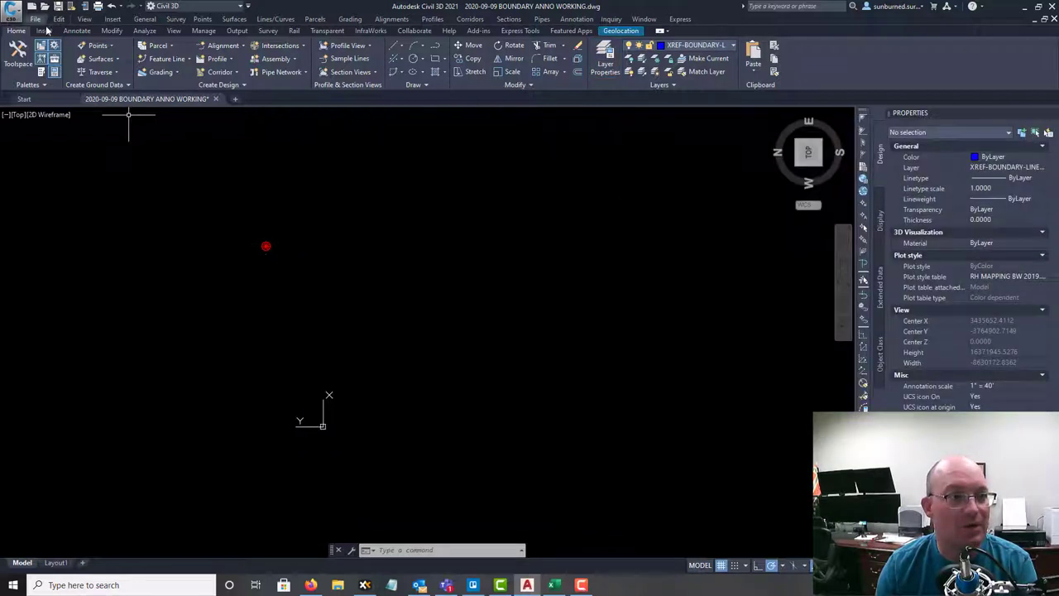
- Attach BOUNDARY LW FINAL.dwg from the Boundary folder as an external reference
left_click(43, 30)
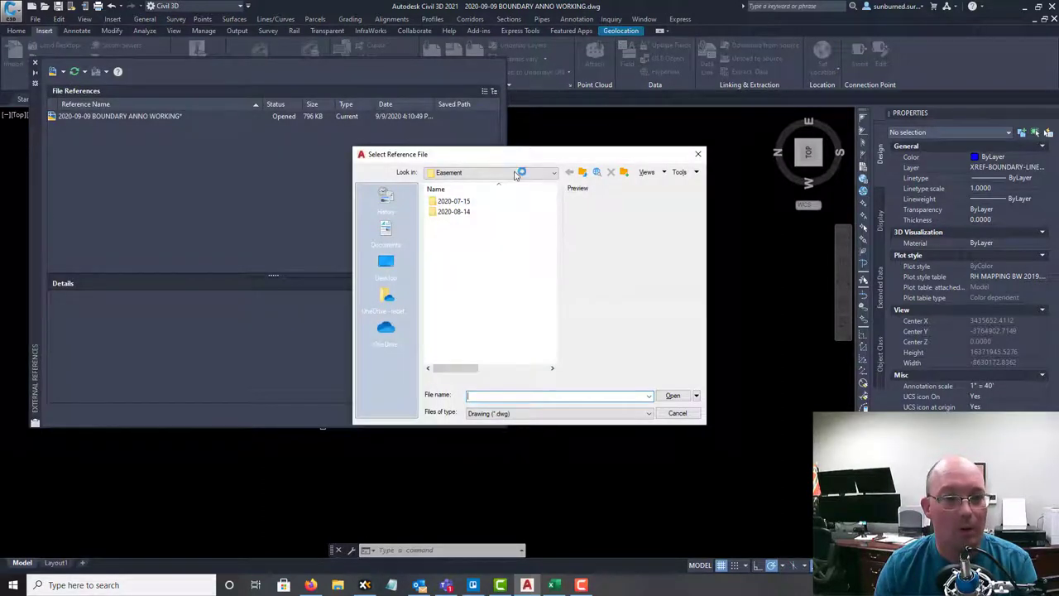
left_click(552, 172)
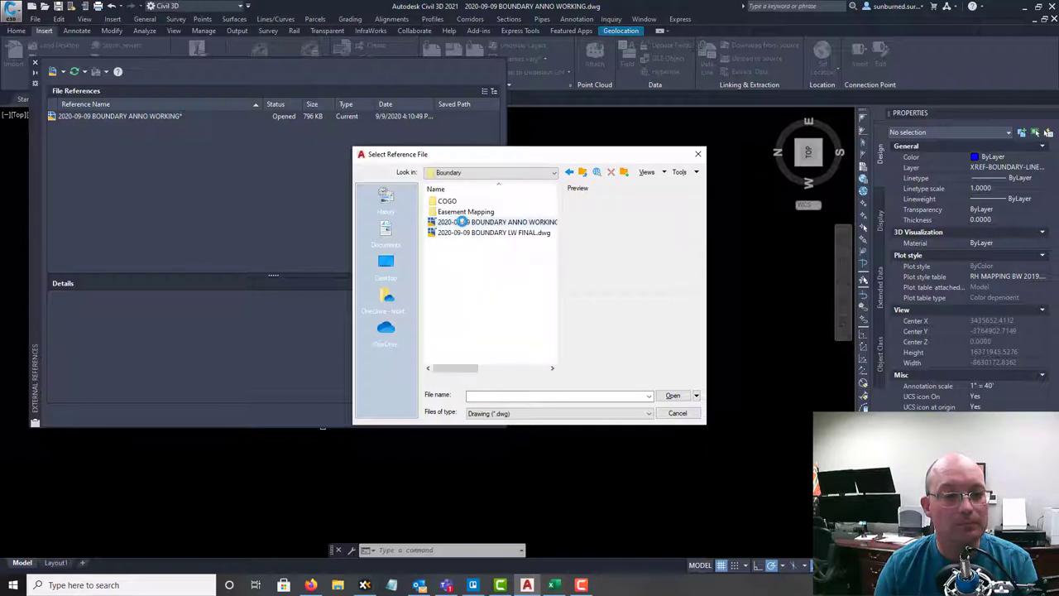
left_click(494, 231)
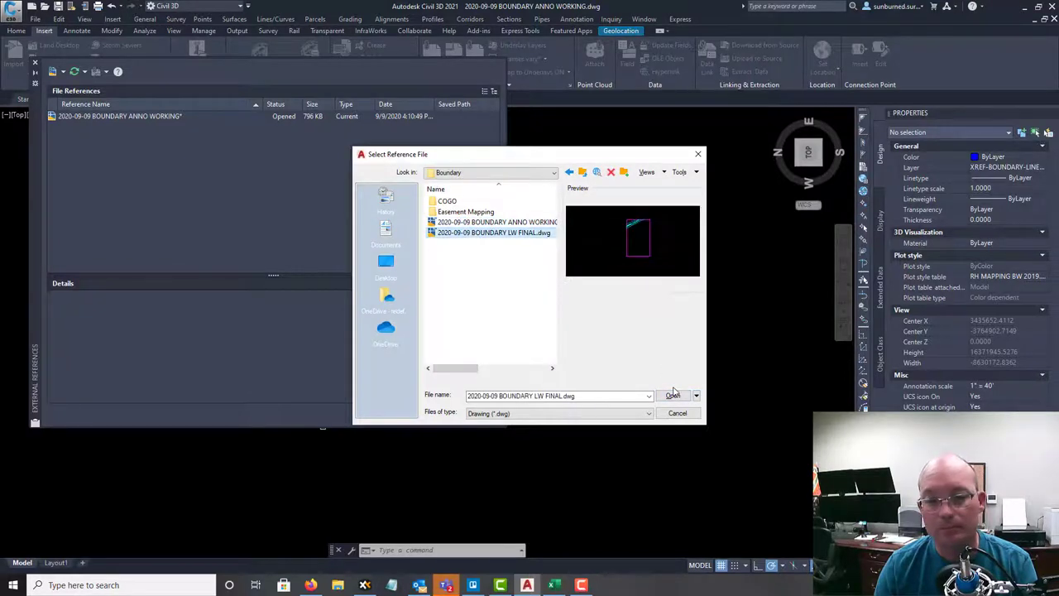
left_click(672, 394)
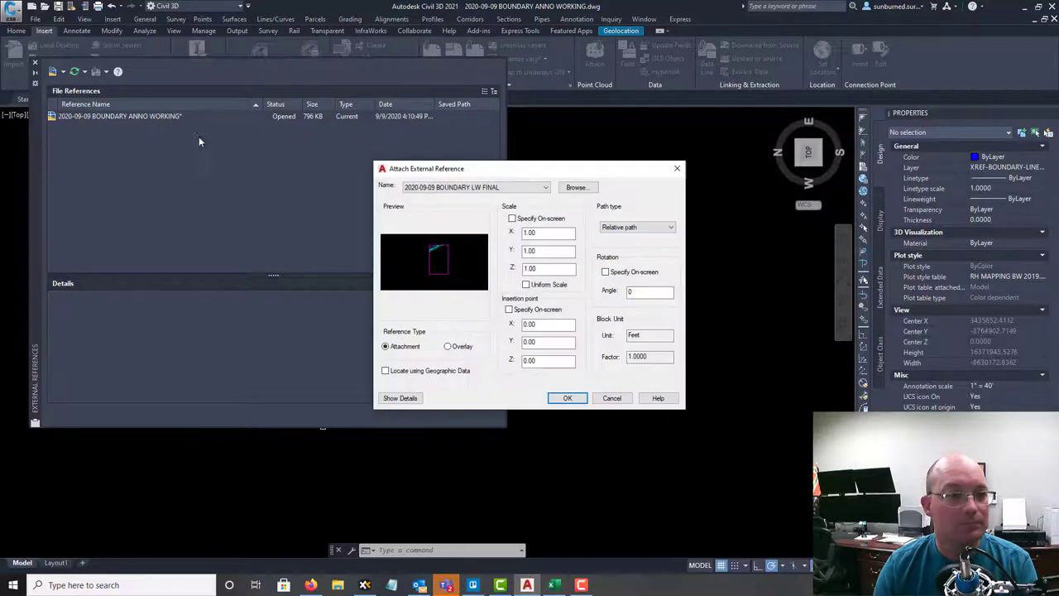
left_click(566, 397)
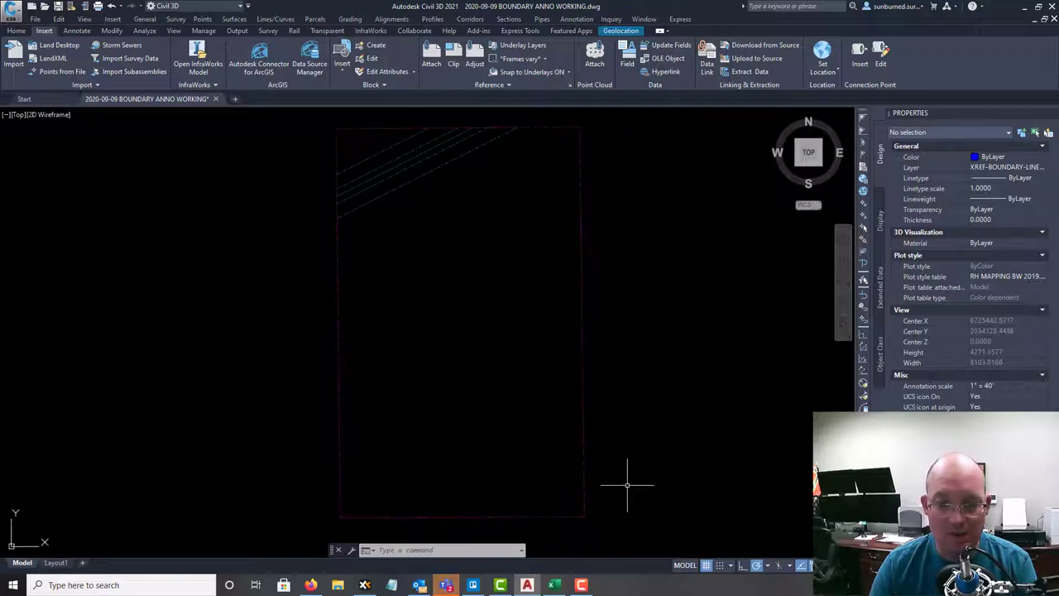
mouse_move(539, 403)
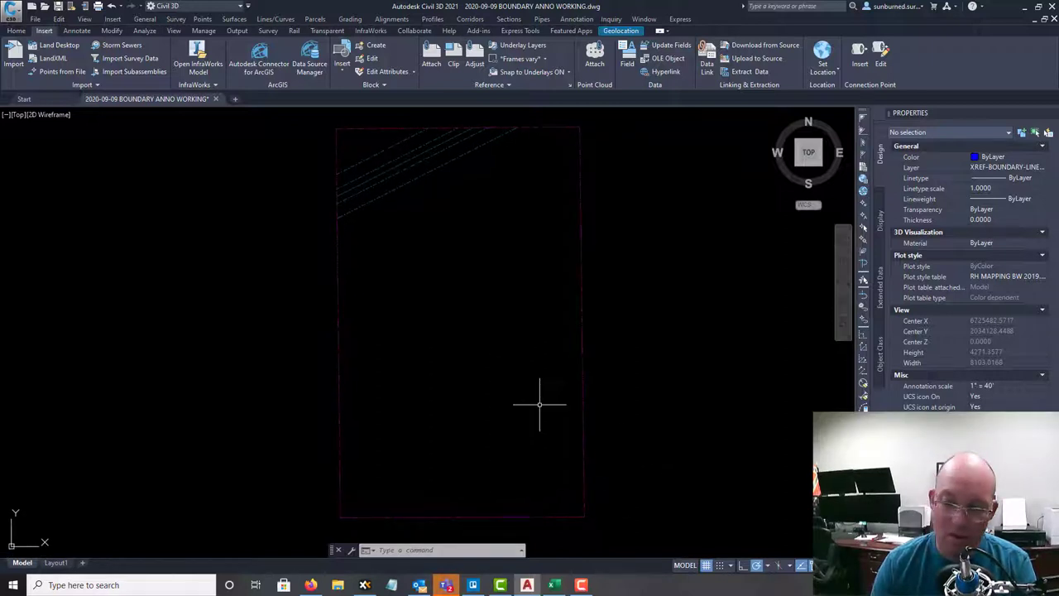
mouse_move(699, 399)
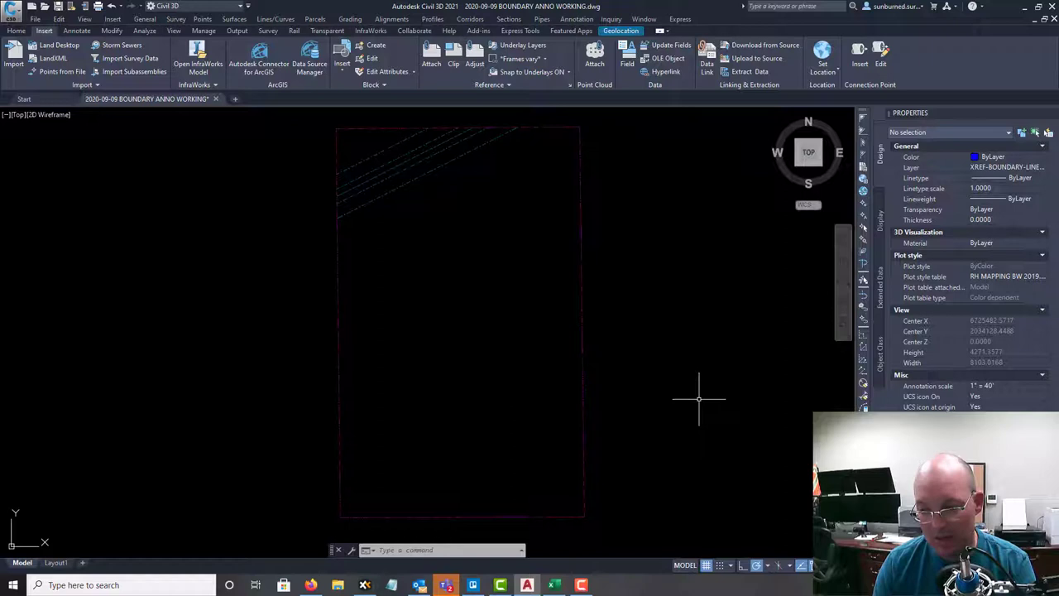
mouse_move(642, 399)
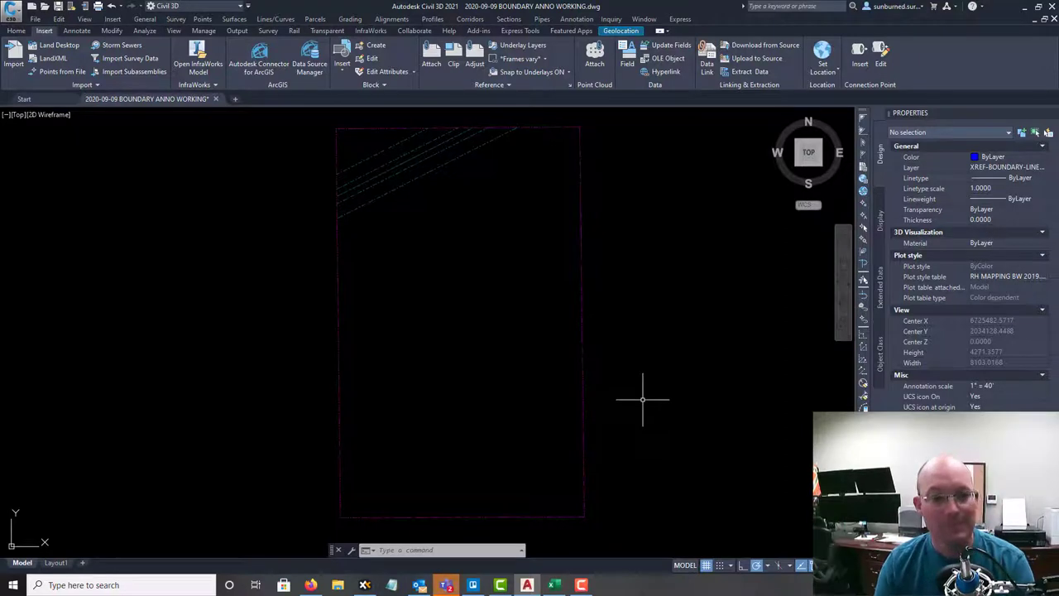
- Add a 1" = 300' scale (1 paper inch to 300 drawing feet) via SCALELISTEDIT
scroll("down", 3)
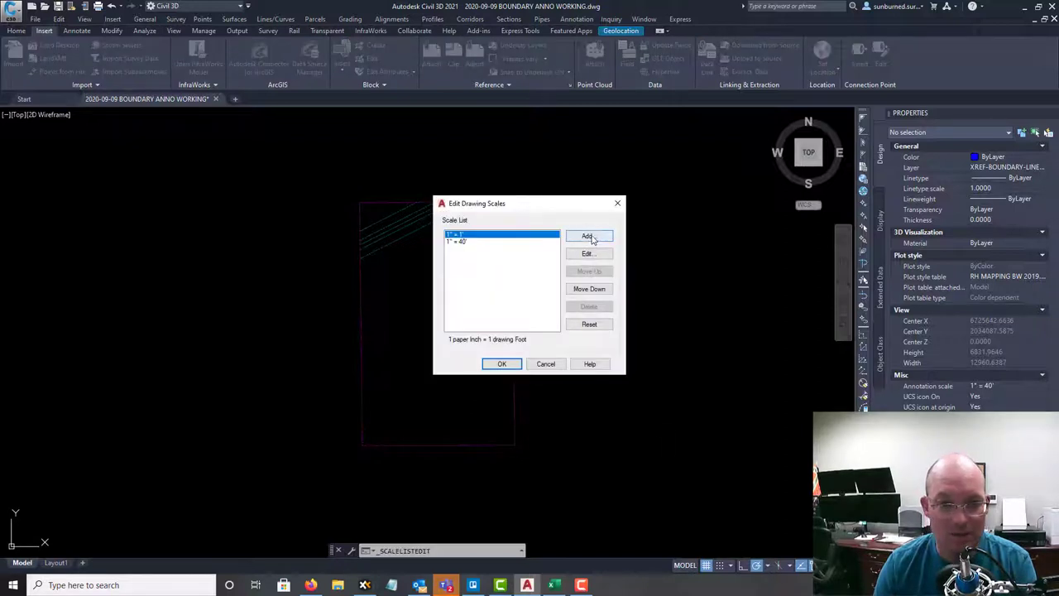
left_click(589, 237)
type("1\" = 300'")
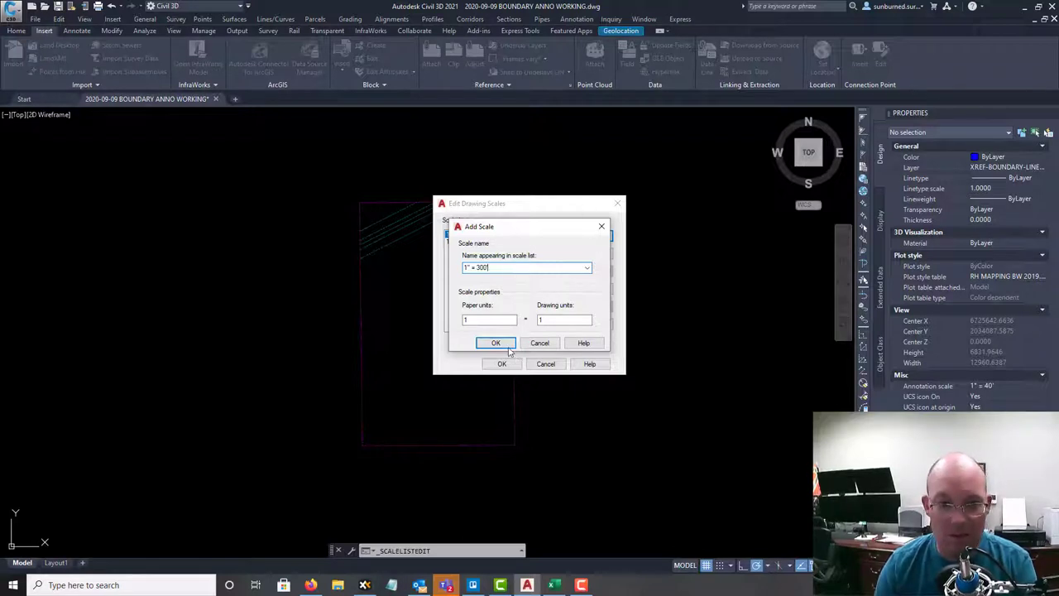
left_click(563, 320)
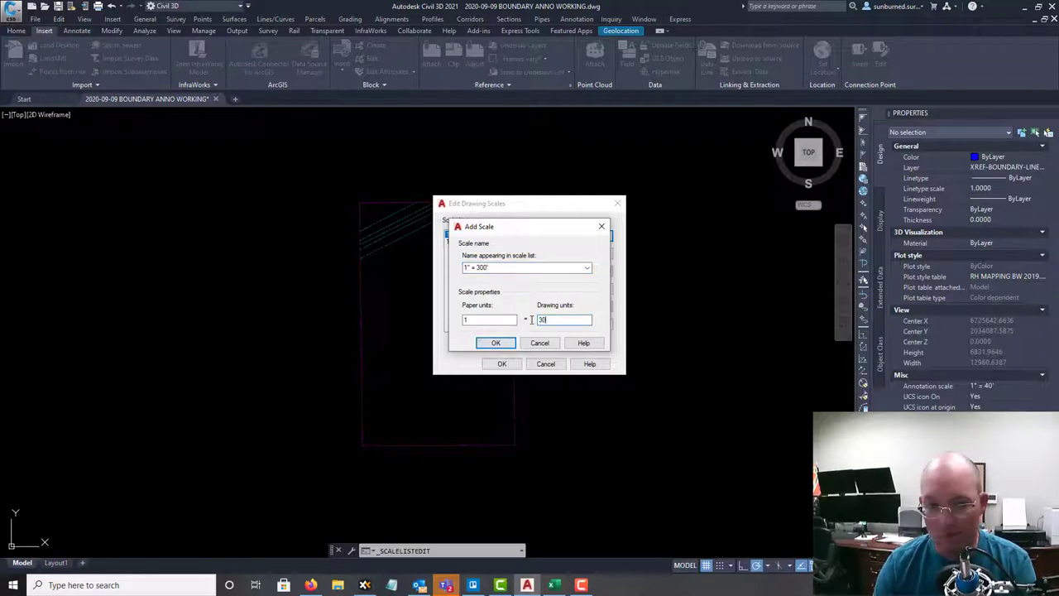
left_click(497, 343)
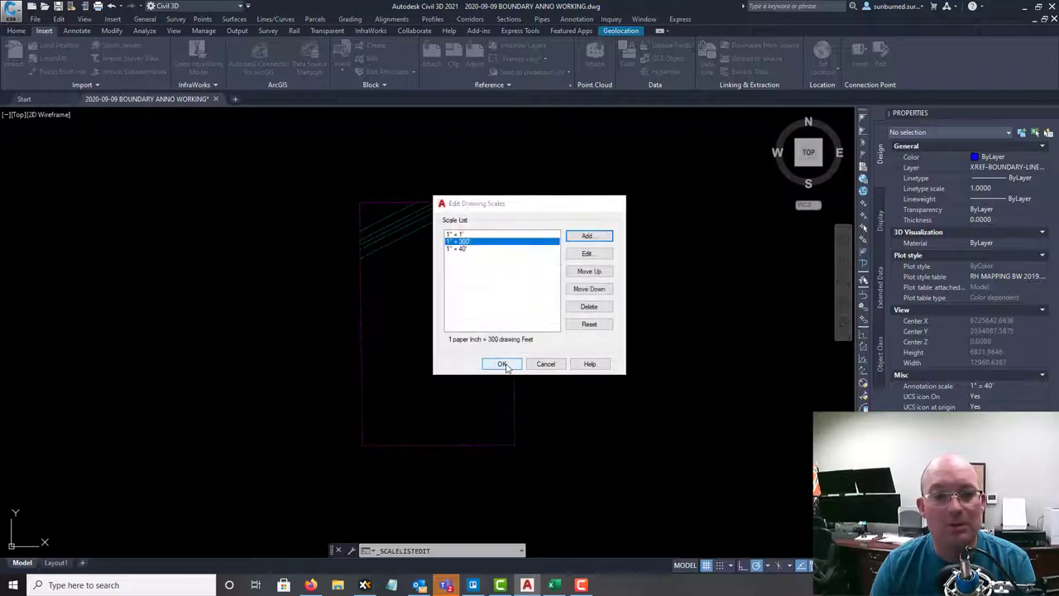
left_click(503, 365)
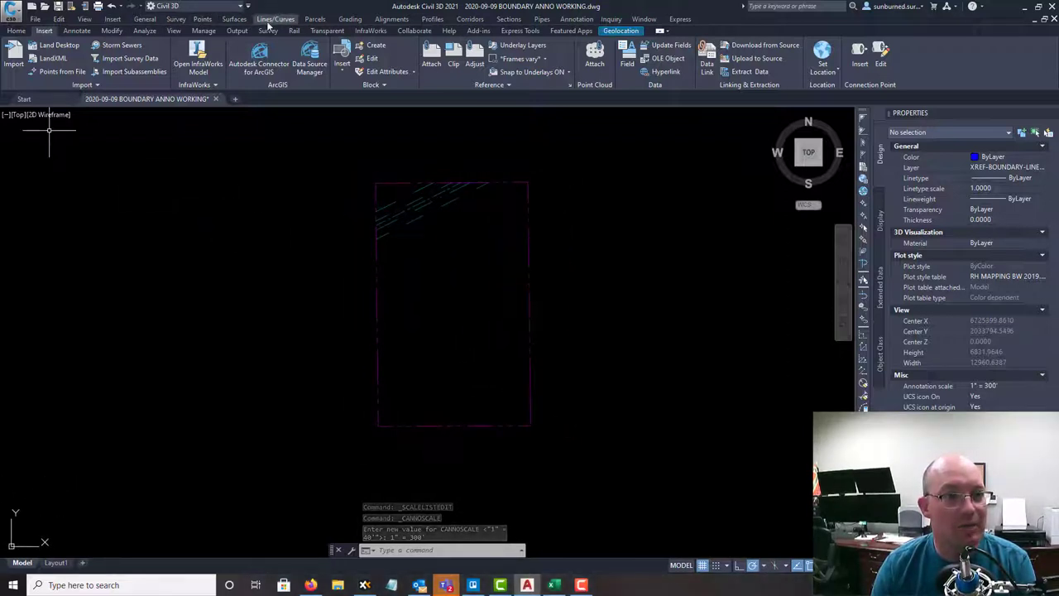
- Label each boundary segment with the RH BEARING DISTANCE LEVEL 1 line label style
left_click(275, 18)
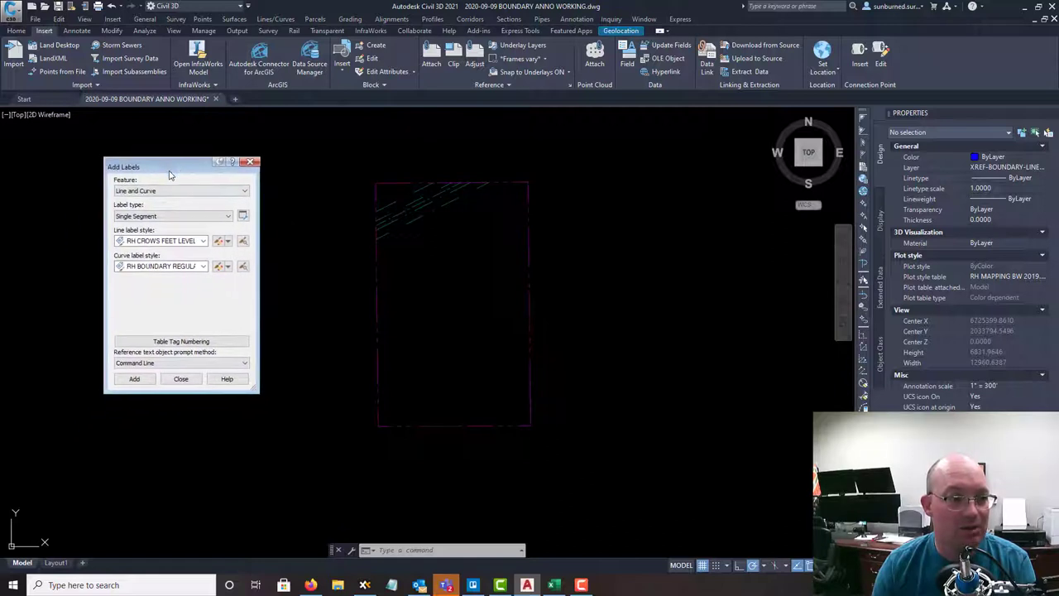
mouse_move(257, 394)
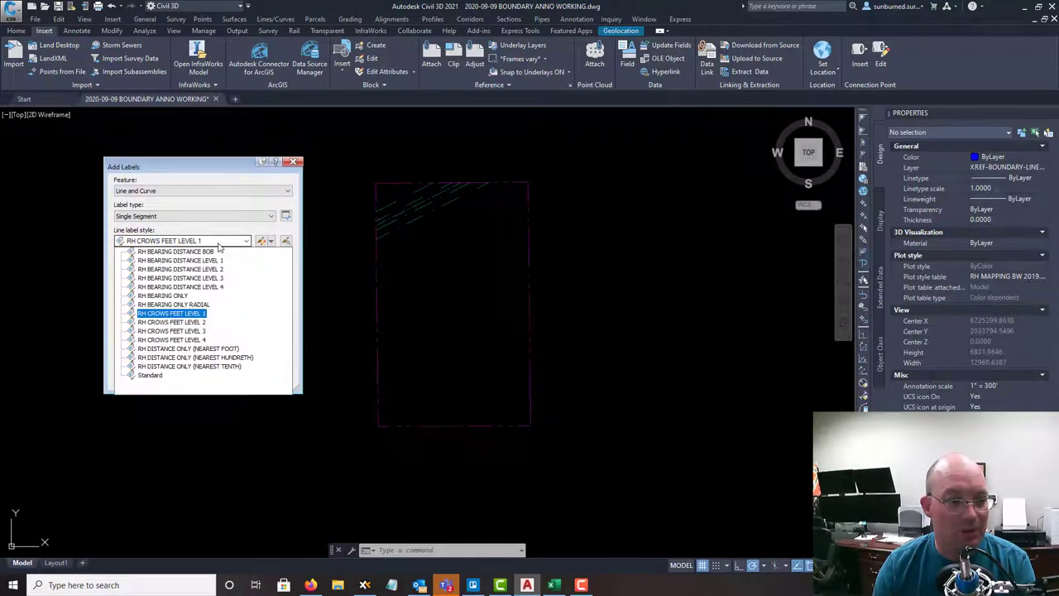
left_click(179, 260)
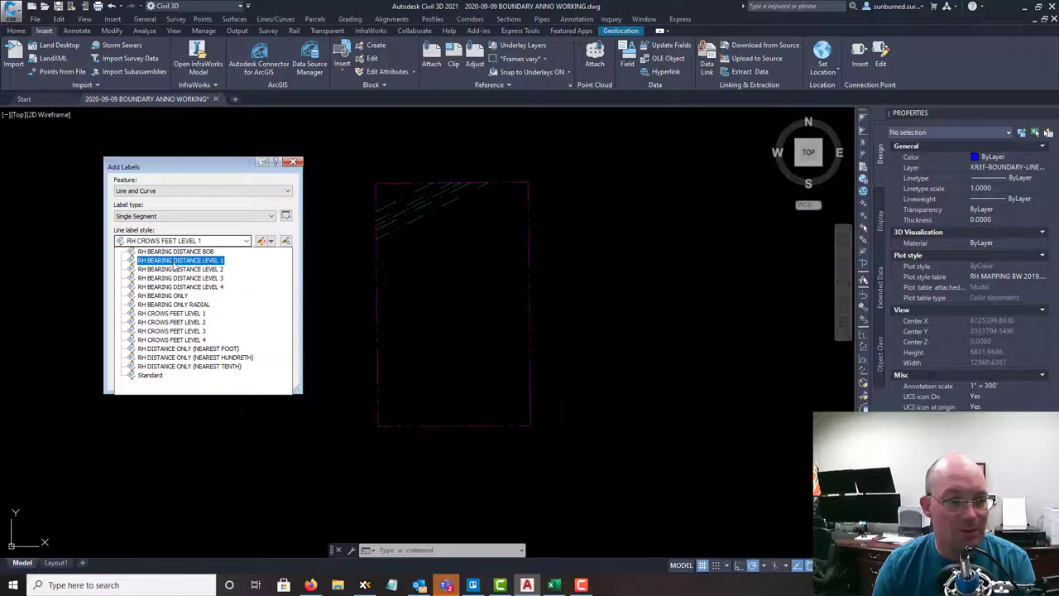
left_click(181, 260)
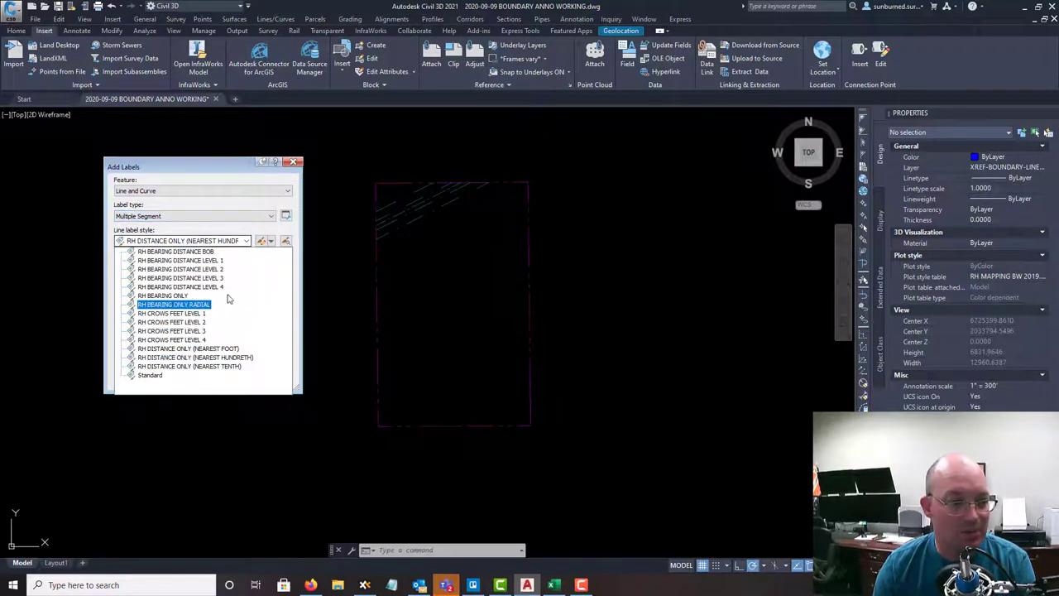
left_click(180, 260)
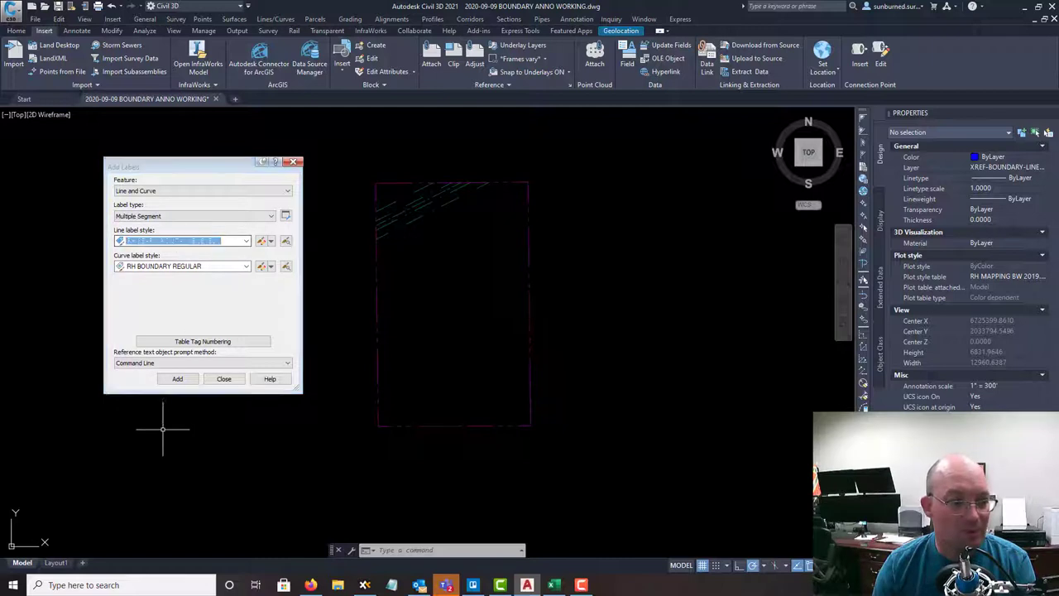
left_click(177, 378)
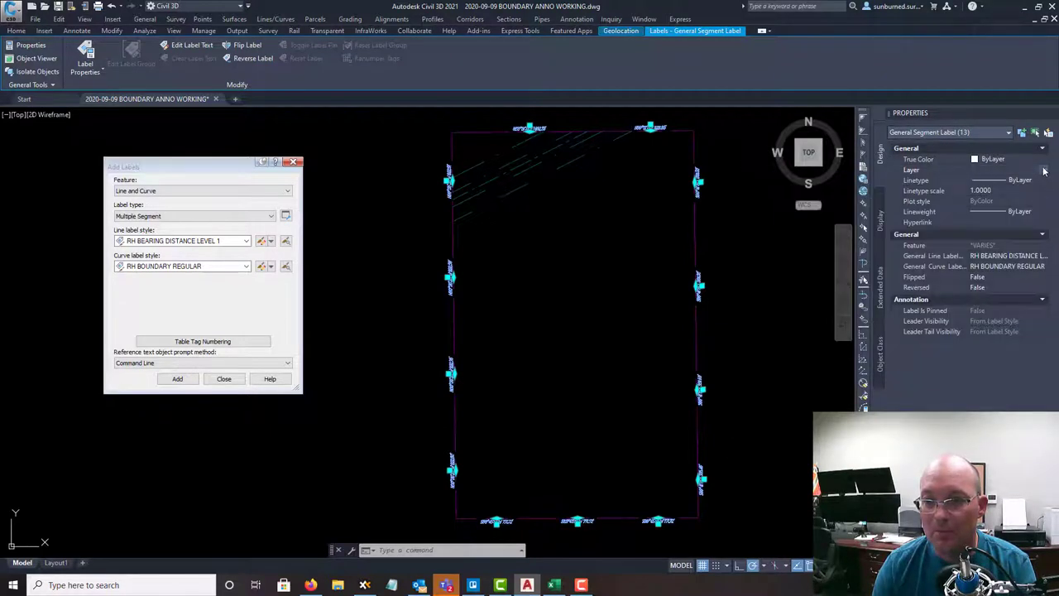
- Move the selected bearing-distance labels onto the SURVEY-BOUNDARY text layer
left_click(1044, 169)
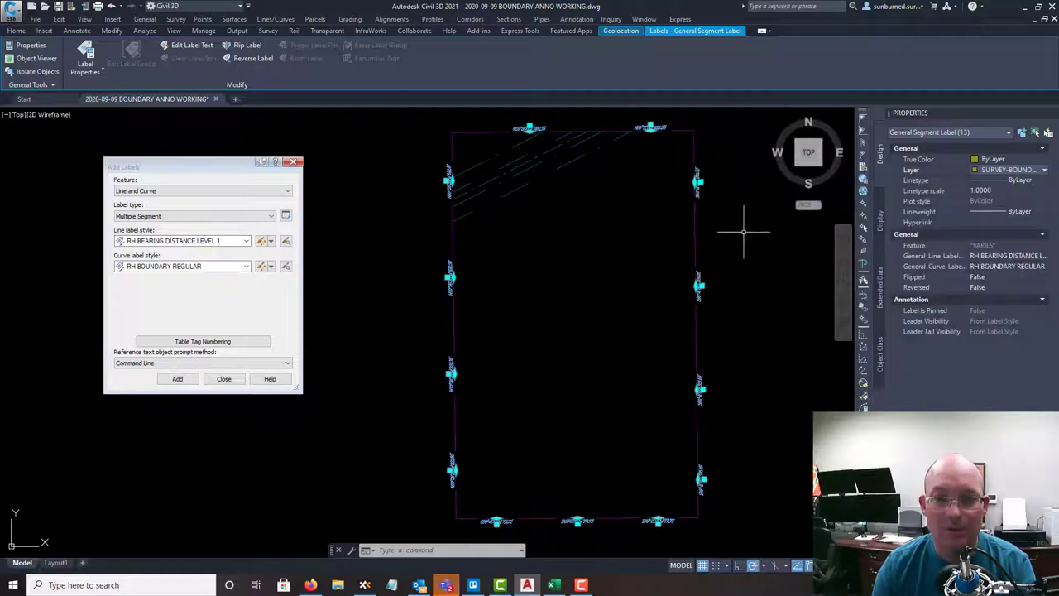
left_click(43, 30)
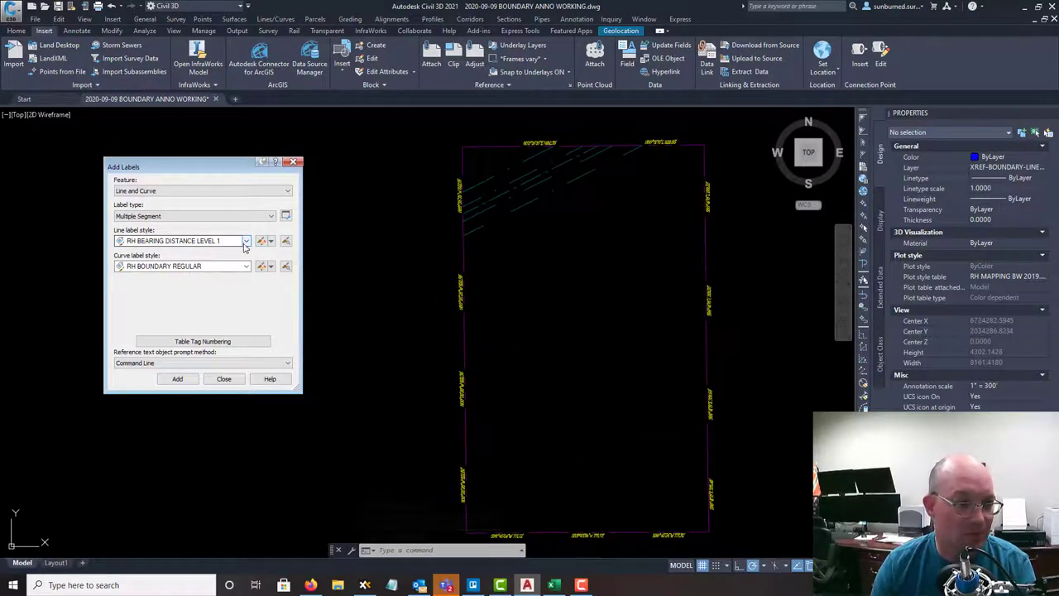
- Add RH CROWS FEET LEVEL 1 labels to the boundary sides and move them to a survey layer
left_click(245, 241)
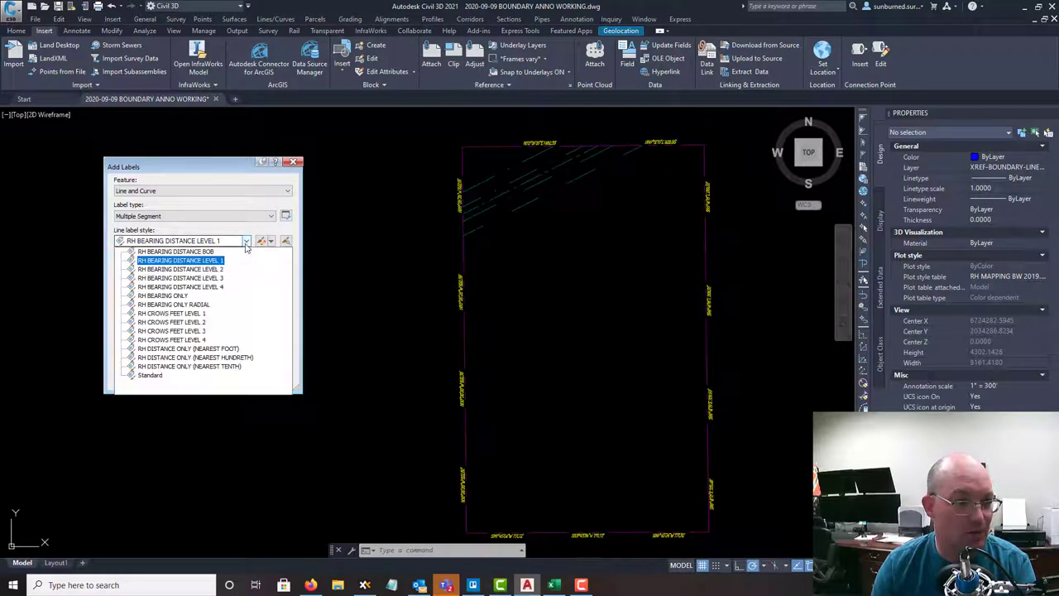
left_click(187, 347)
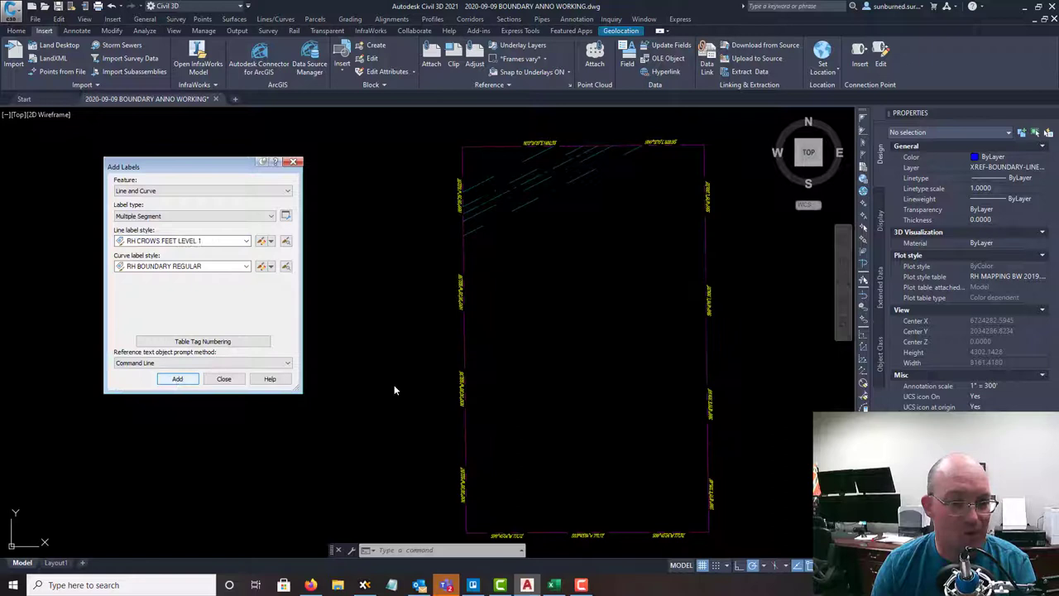
left_click(177, 378)
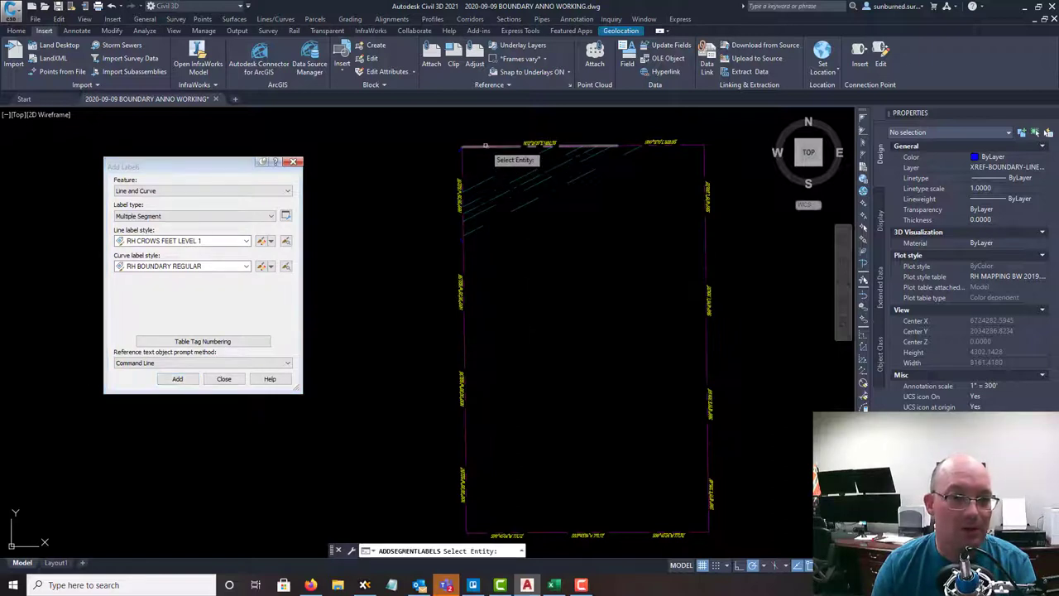
mouse_move(701, 159)
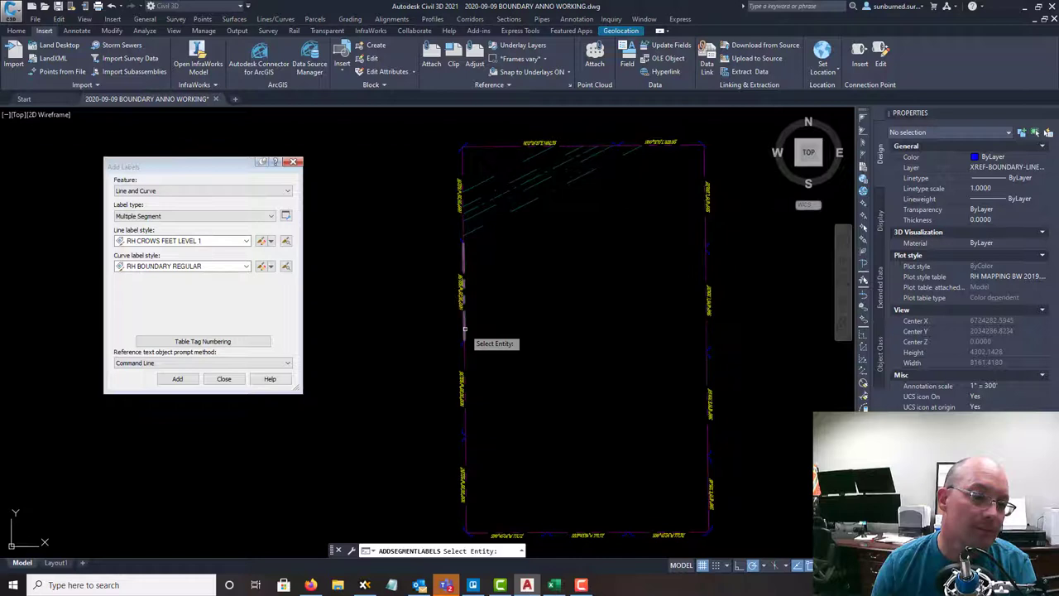
left_click(463, 343)
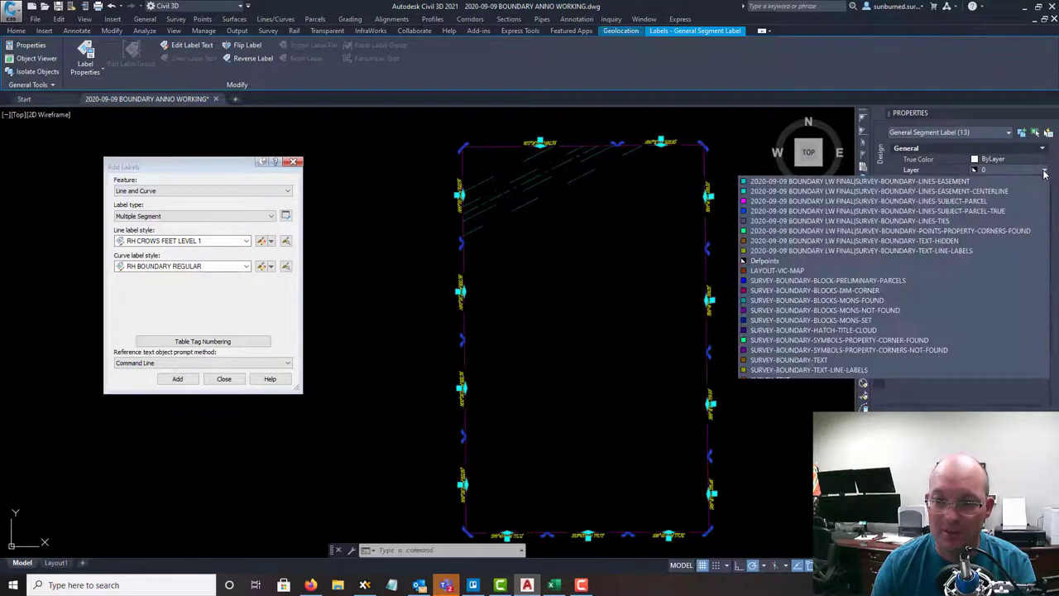
left_click(1045, 169)
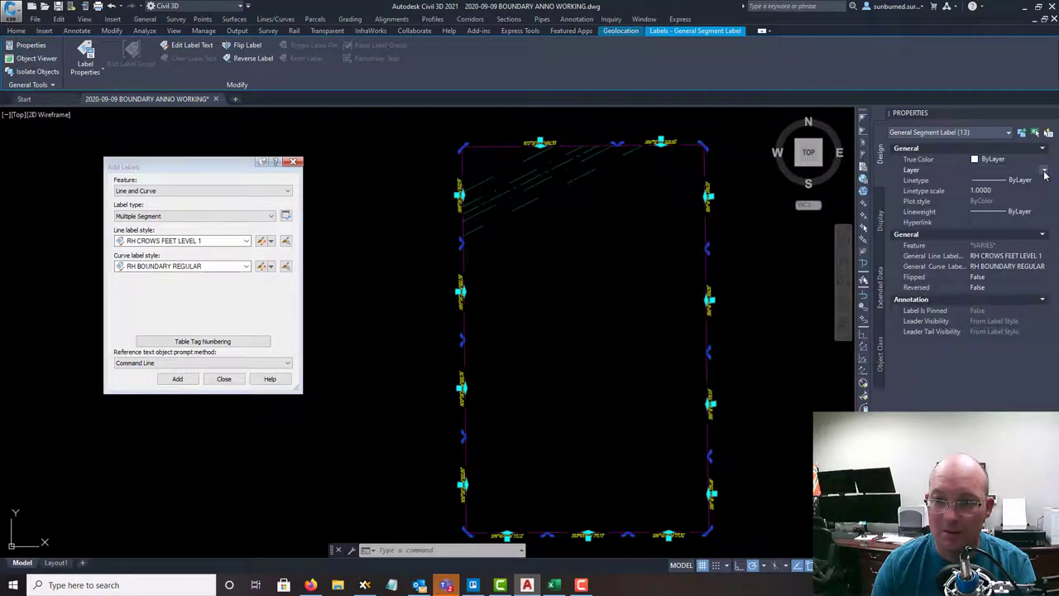
left_click(1045, 169)
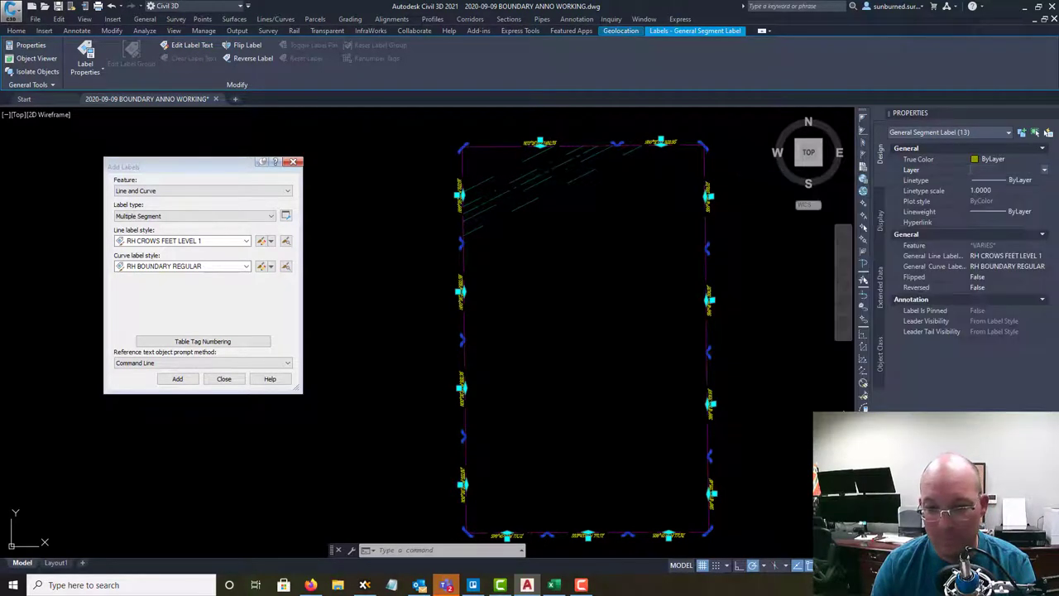
key("Escape")
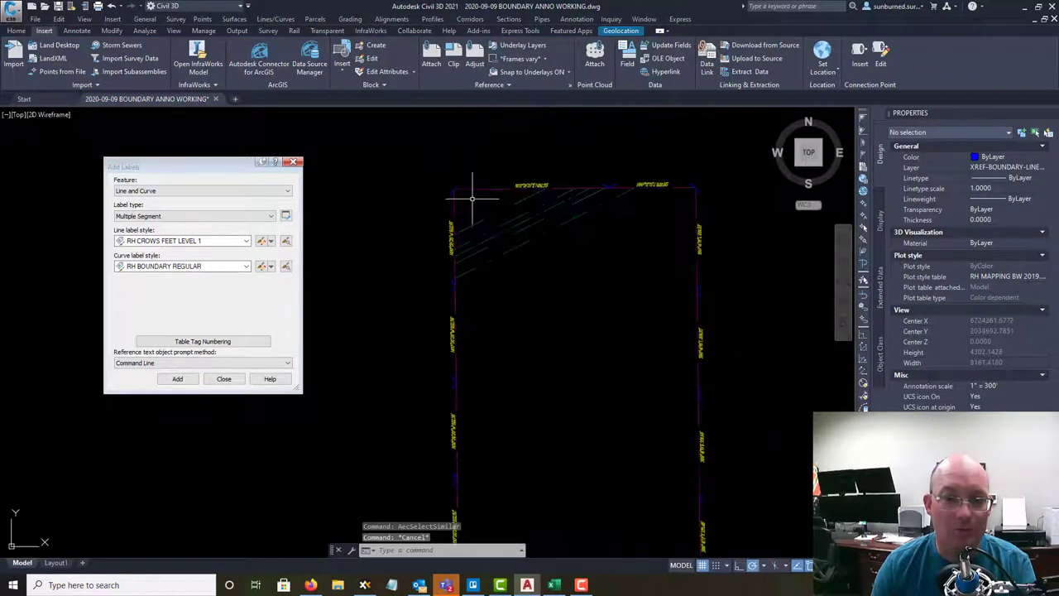
- Switch the line label style to RH BEARING DISTANCE LEVEL 2 for the overall labels
left_click(247, 240)
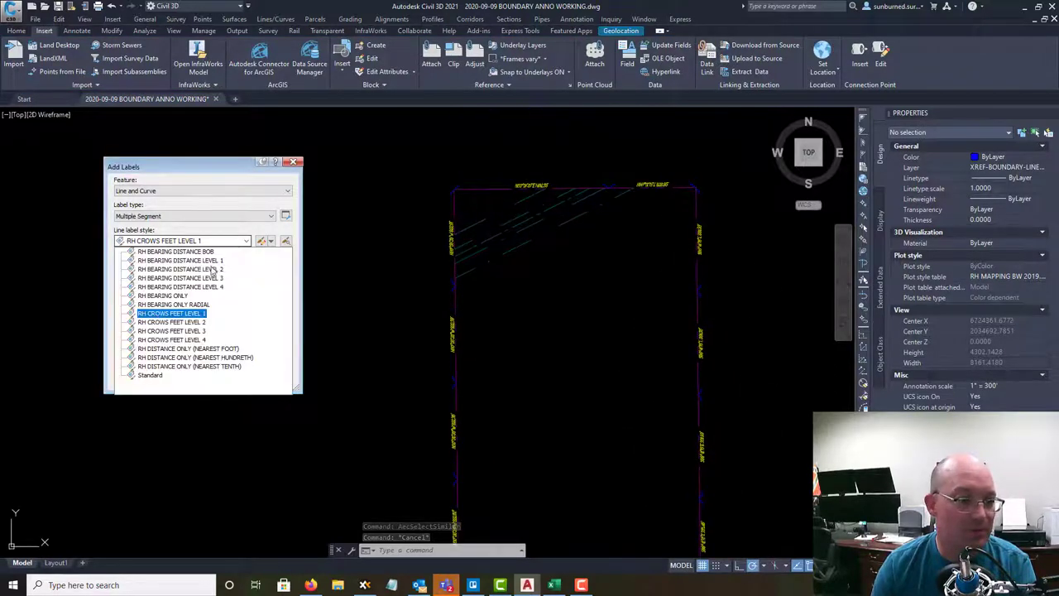
left_click(179, 268)
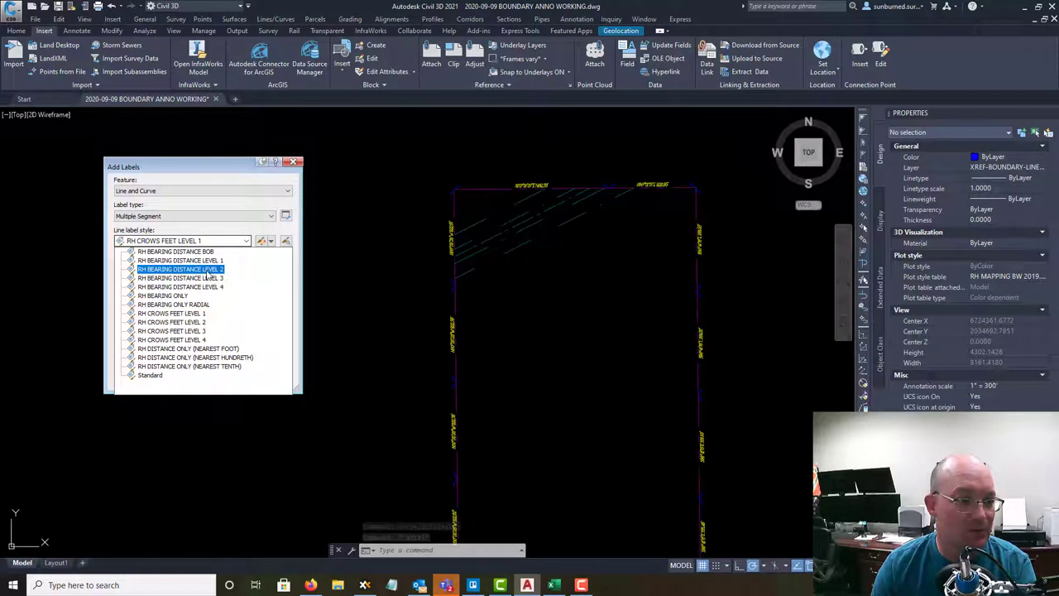
left_click(179, 268)
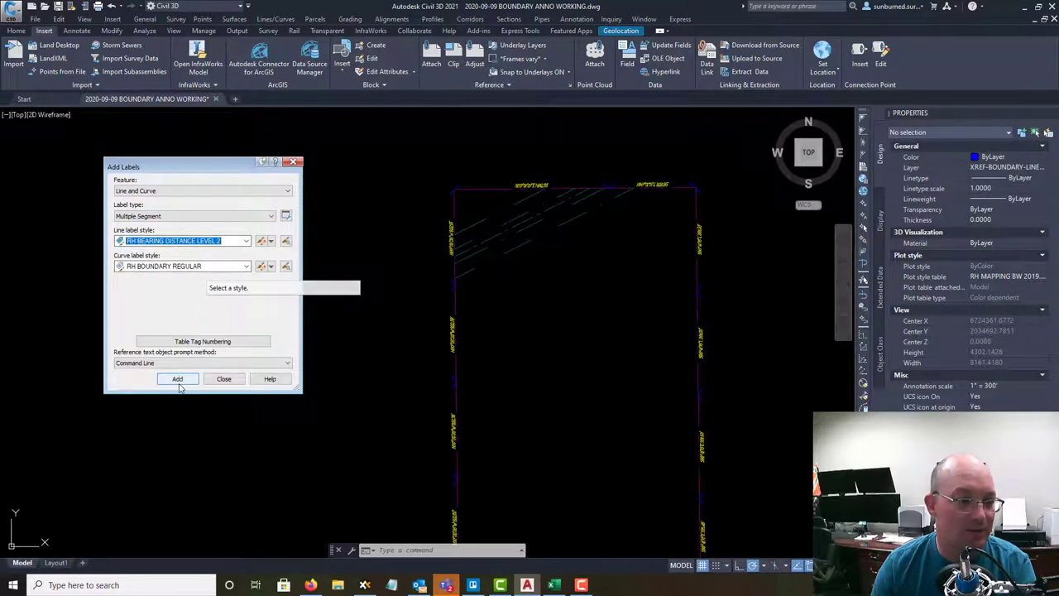
left_click(177, 378)
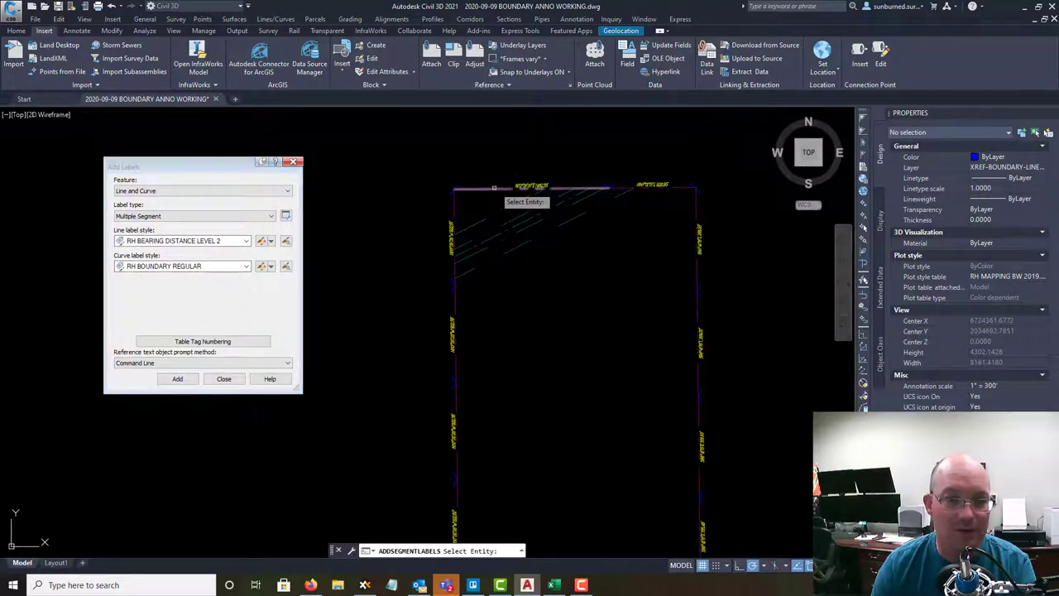
mouse_move(626, 192)
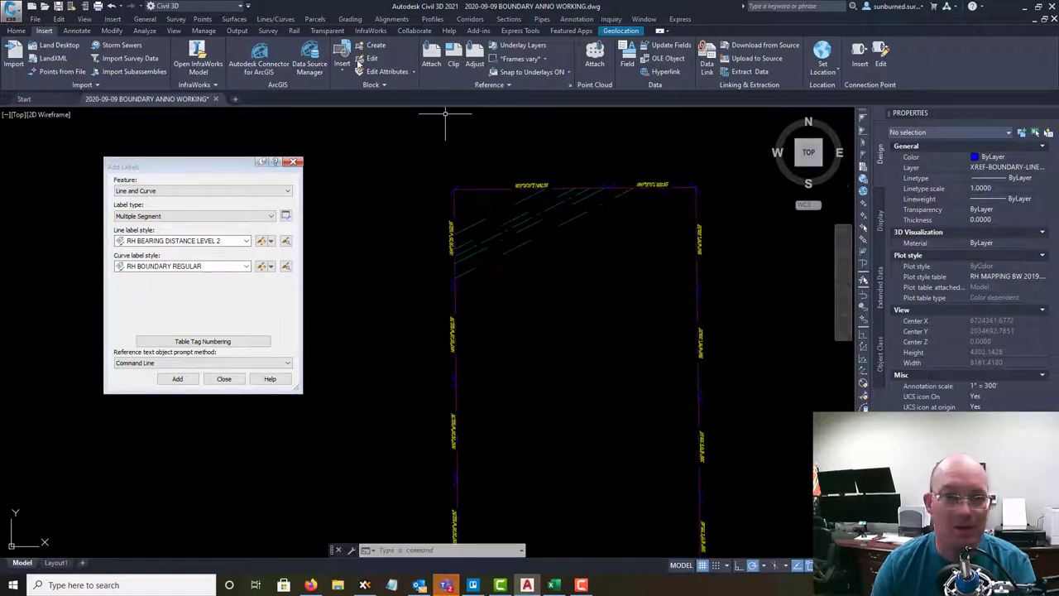
- Create a red SURVEY-BOUNDARY-LINES-OVERALL layer in Layer Properties
left_click(14, 29)
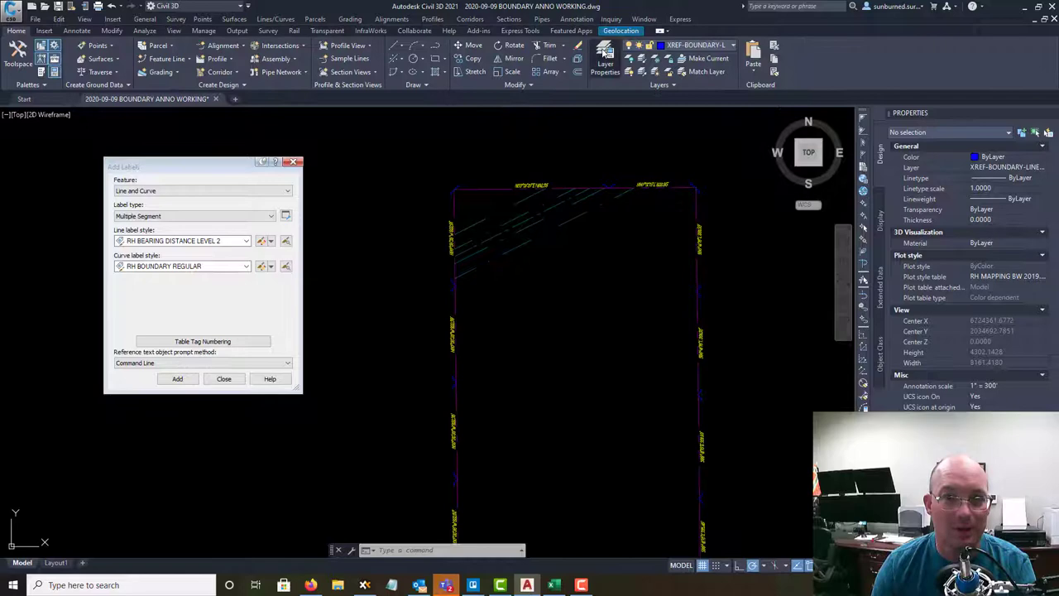
left_click(605, 58)
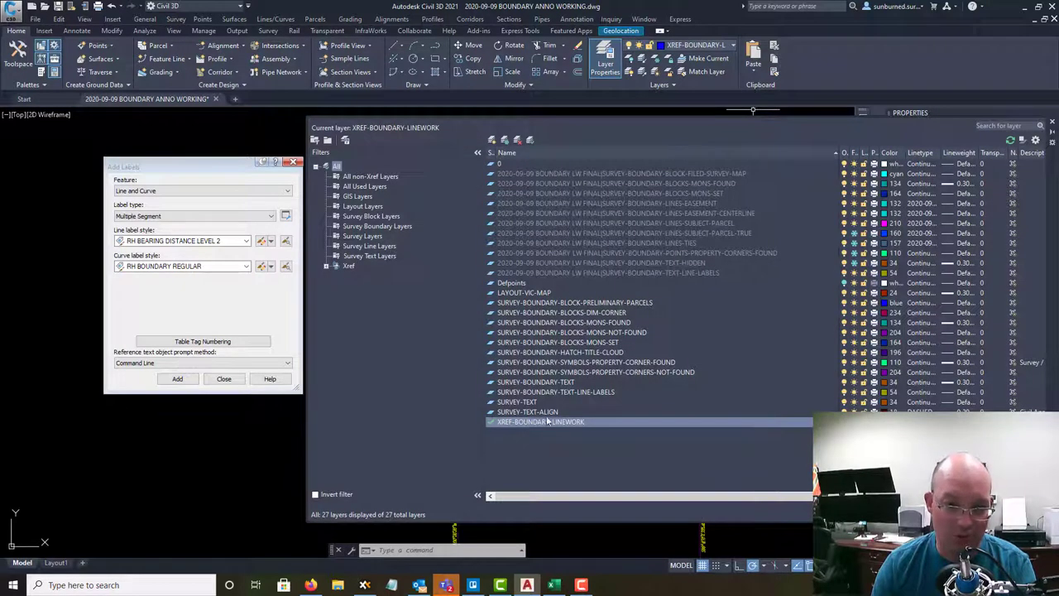
mouse_move(575, 383)
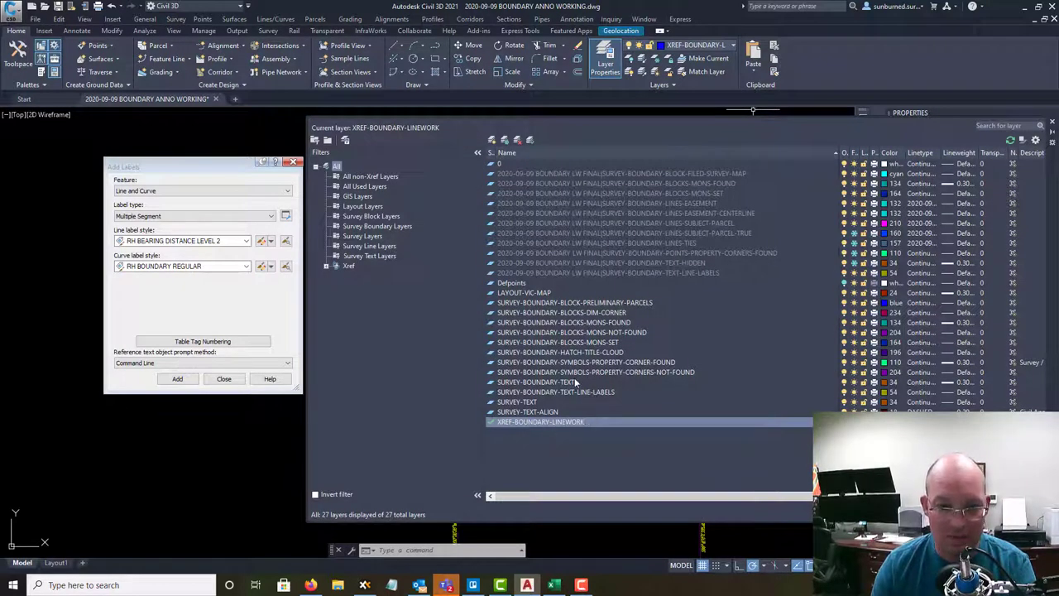
right_click(510, 283)
type("SURVEY-BOUNDARY-LINES-OVERALL")
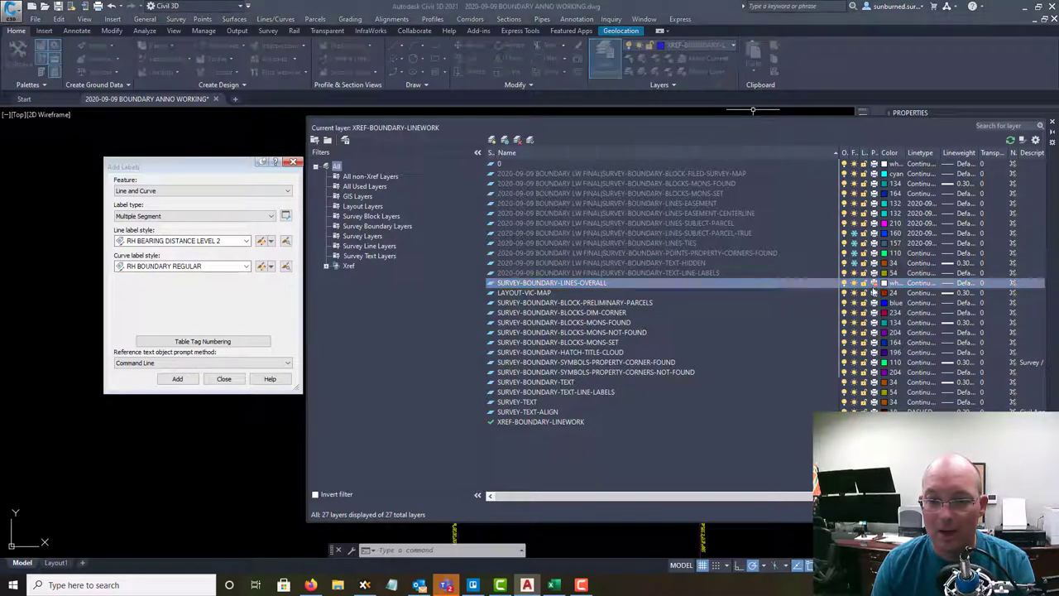
left_click(891, 282)
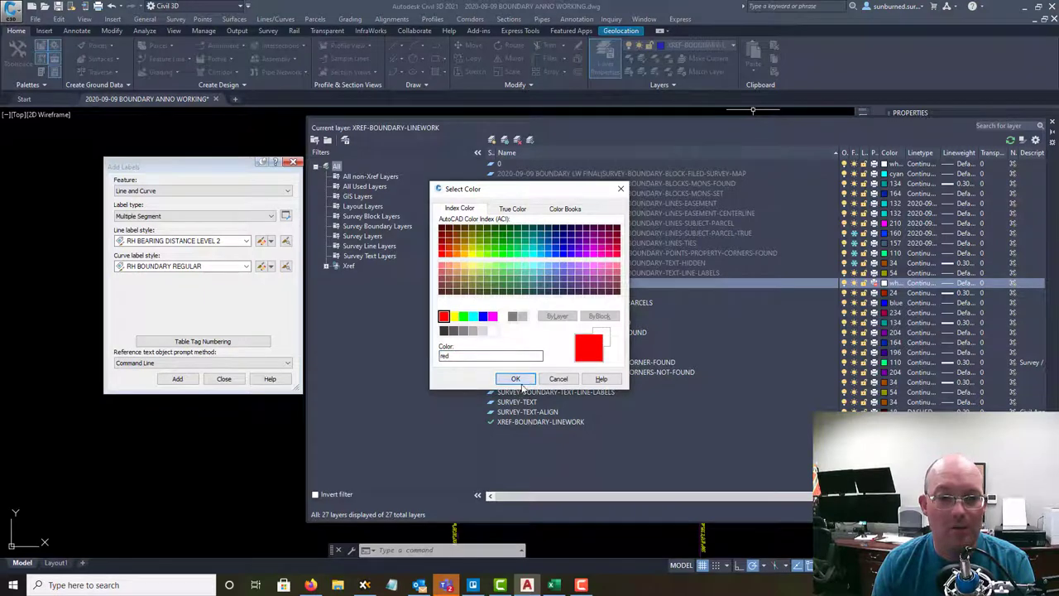
left_click(515, 377)
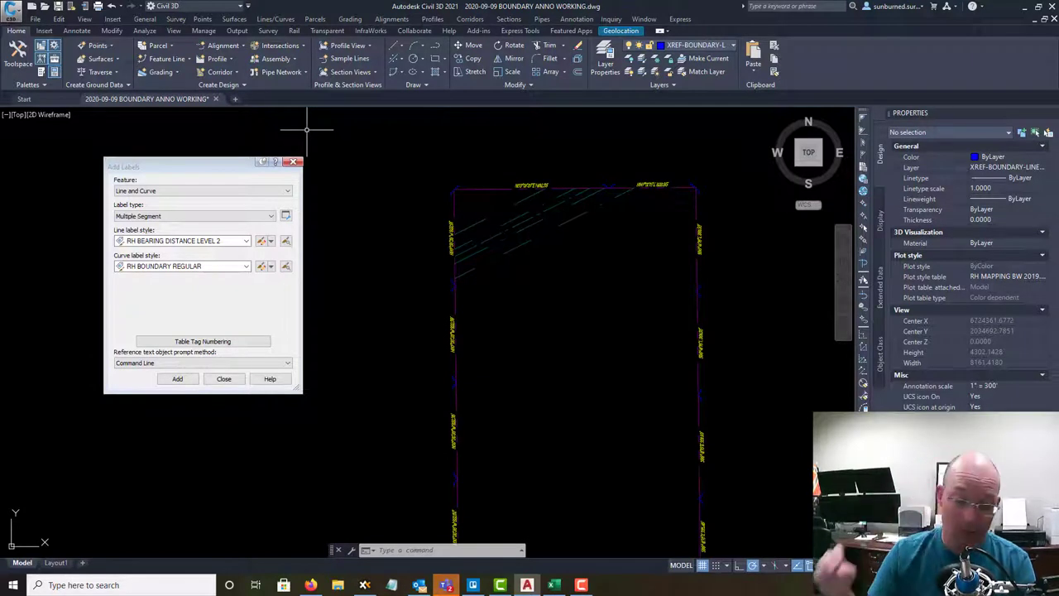
mouse_move(675, 202)
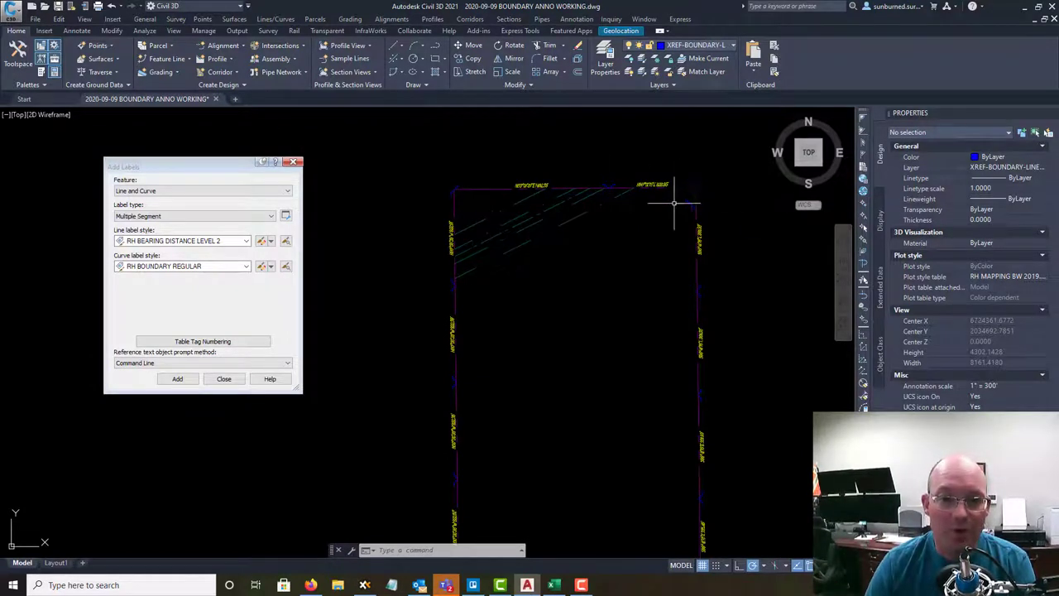
mouse_move(537, 251)
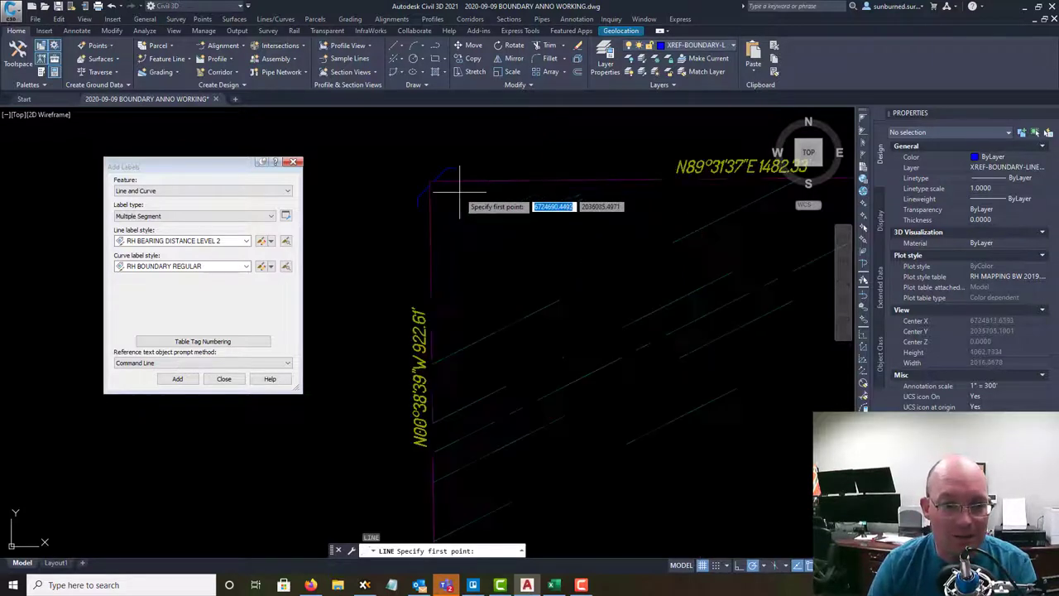
- Draw lines corner to corner around the boundary and put them on SURVEY-BOUNDARY-LINES-OVERALL
left_click(460, 190)
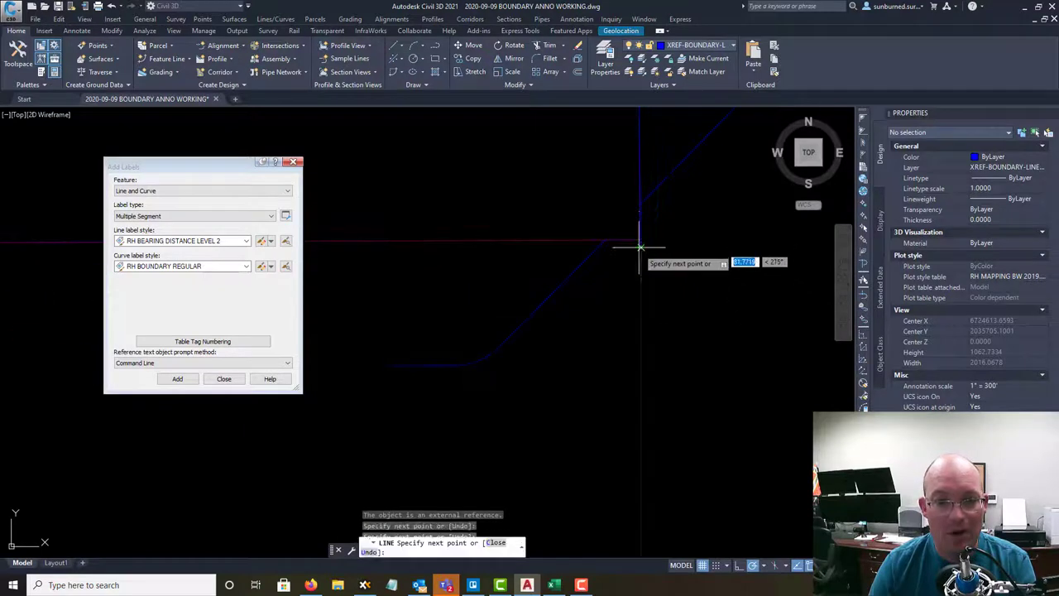
left_click(639, 246)
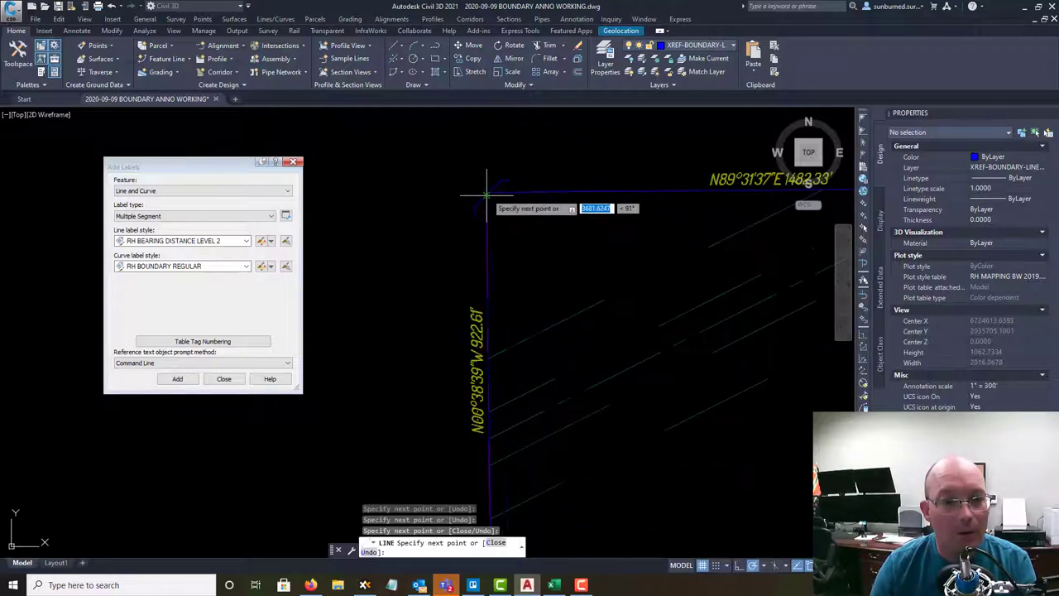
left_click(526, 192)
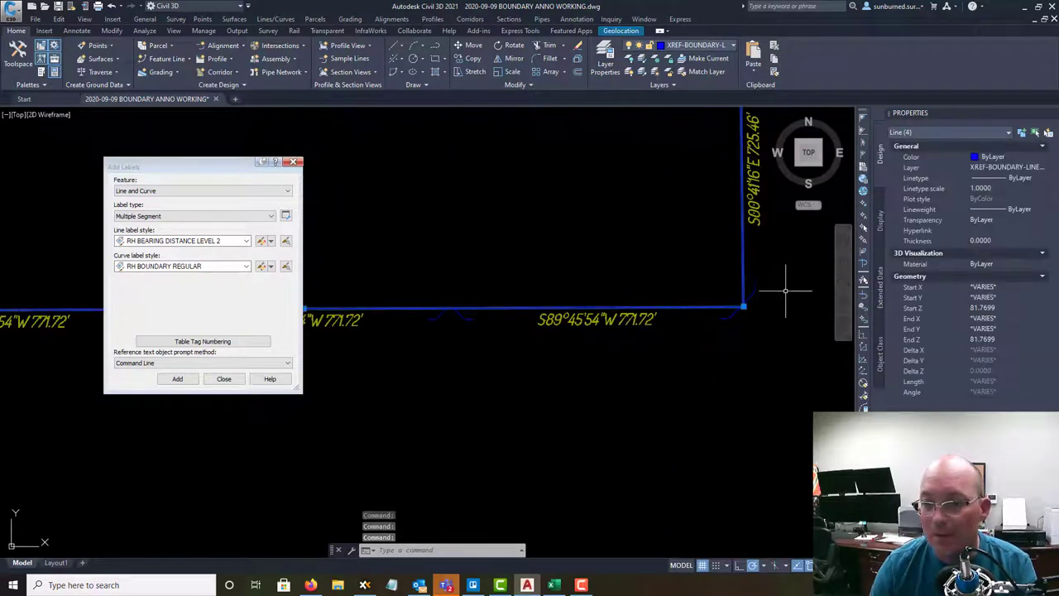
left_click(1043, 167)
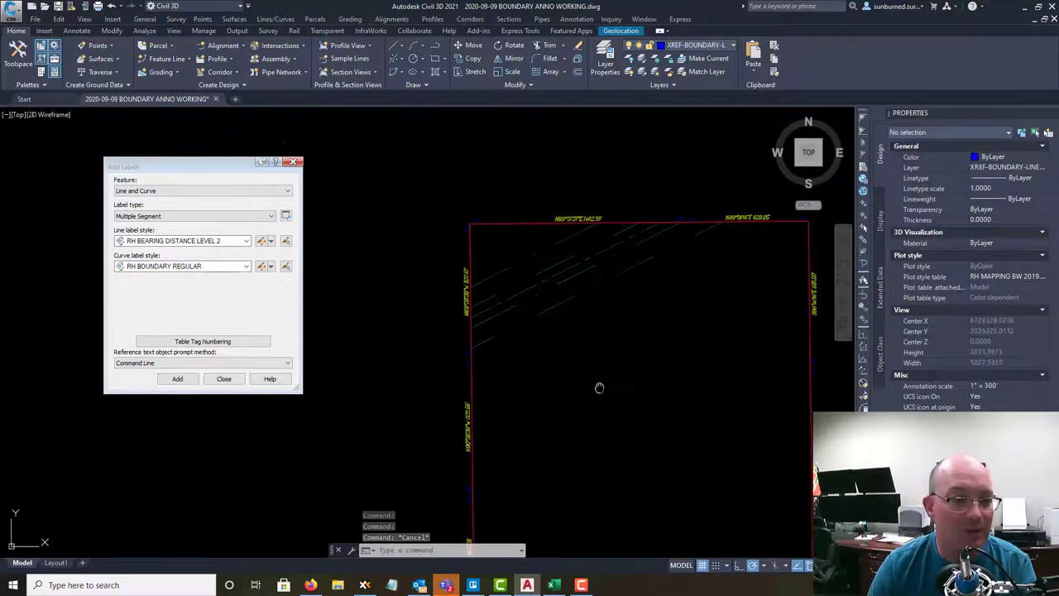
- Label the four red overall lines with Level 2 bearing-distance labels and set their layer
left_click(177, 377)
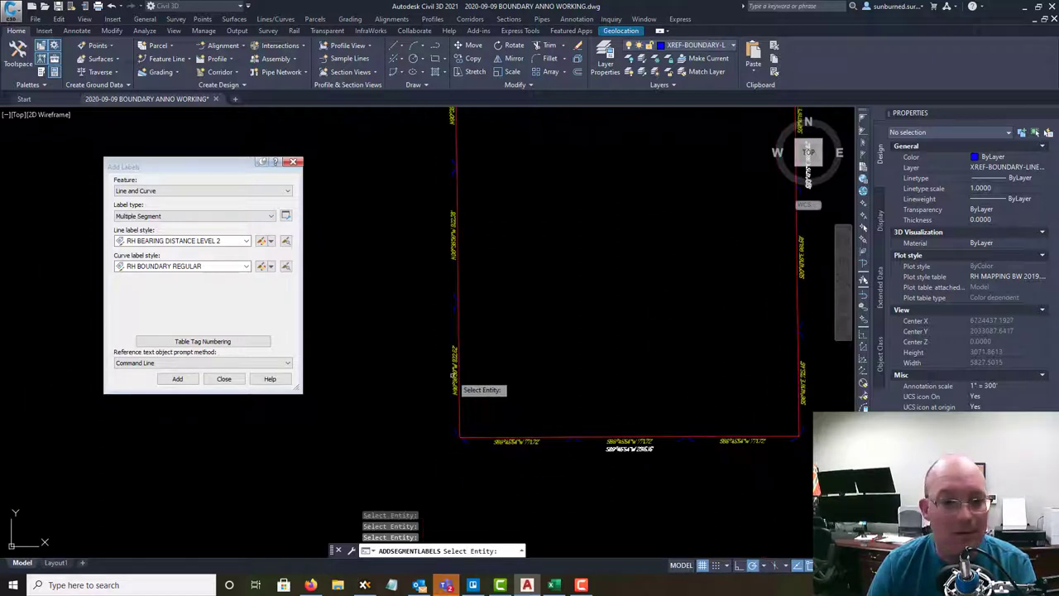
key("escape")
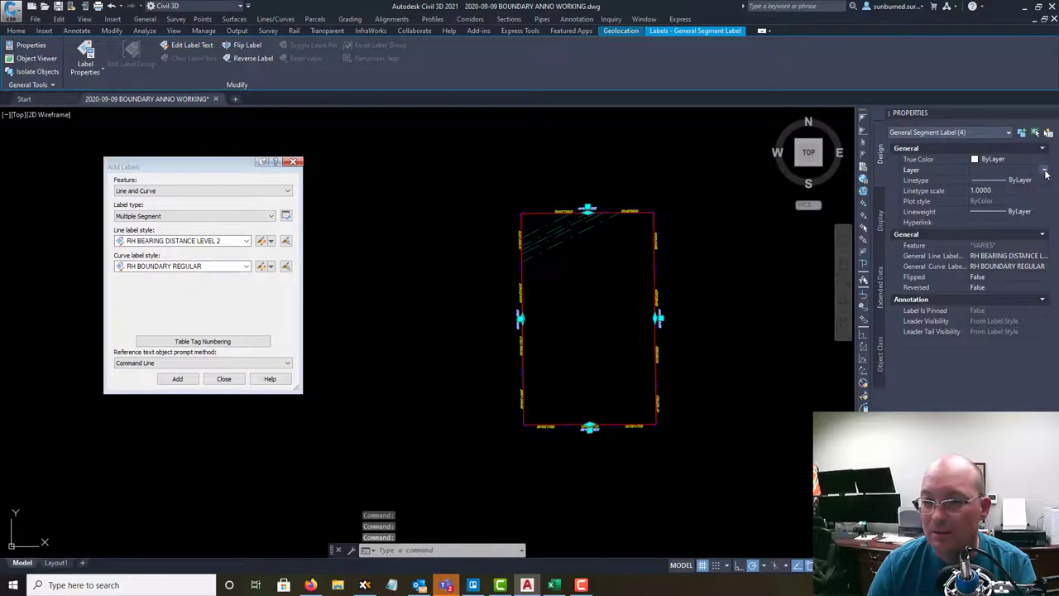
left_click(1043, 169)
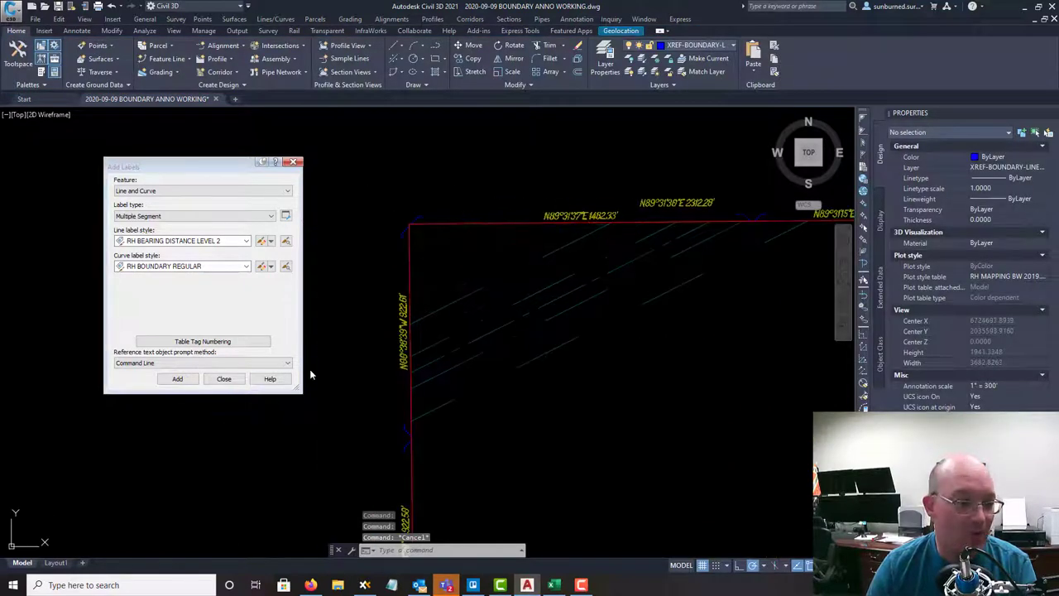
- Add RH CROWS FEET LEVEL 2 labels to the red overall lines along the north boundary
left_click(246, 242)
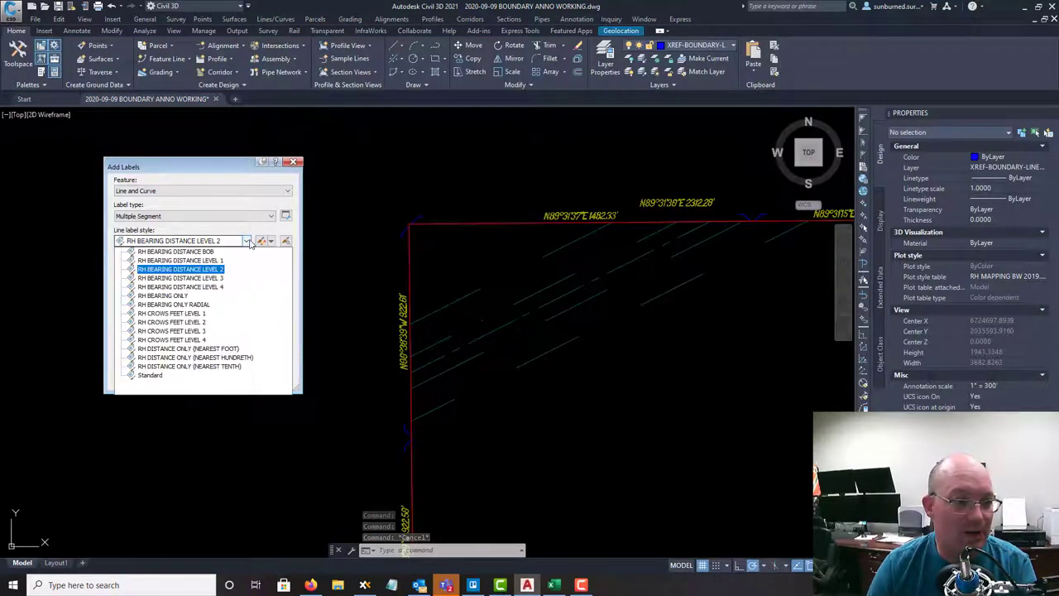
left_click(173, 322)
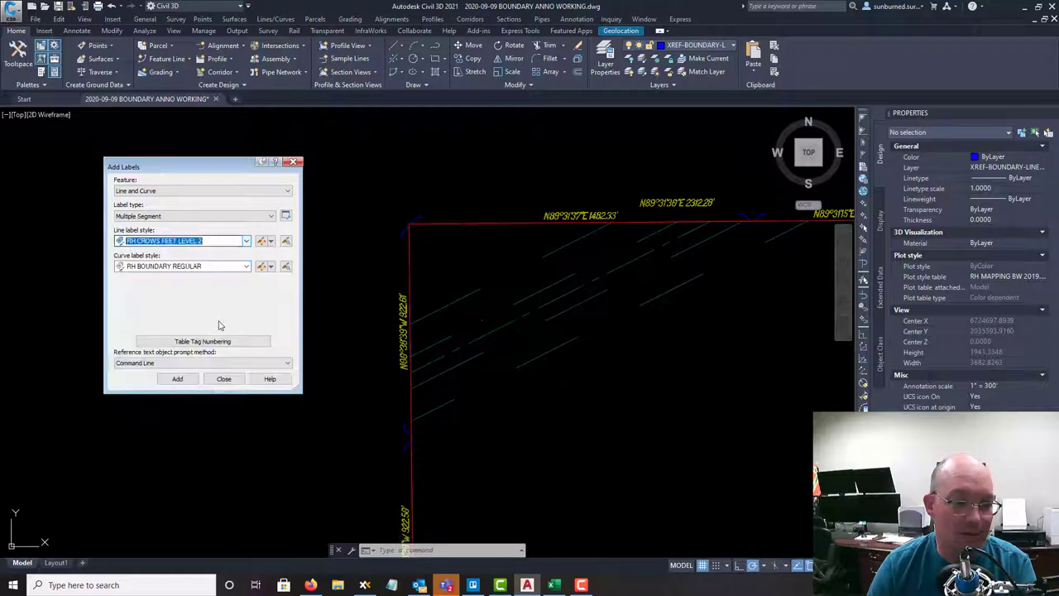
left_click(176, 377)
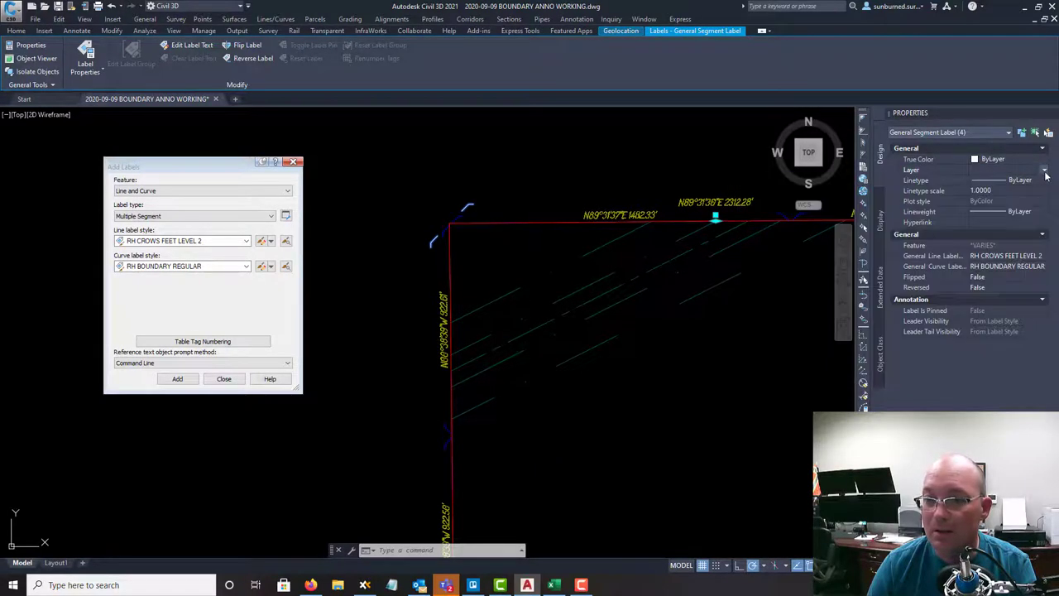
left_click(1044, 168)
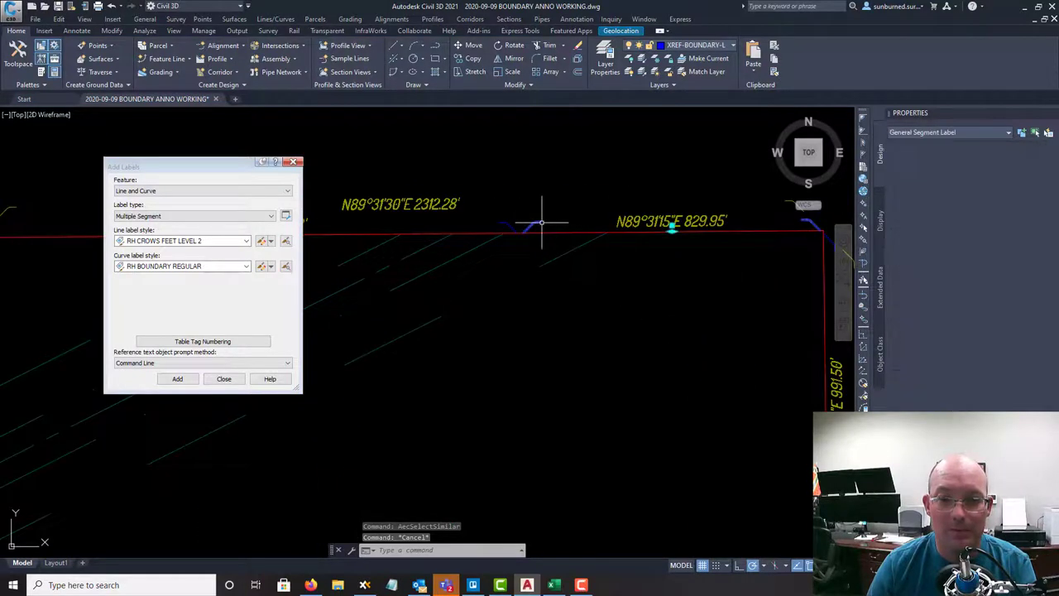
right_click(543, 223)
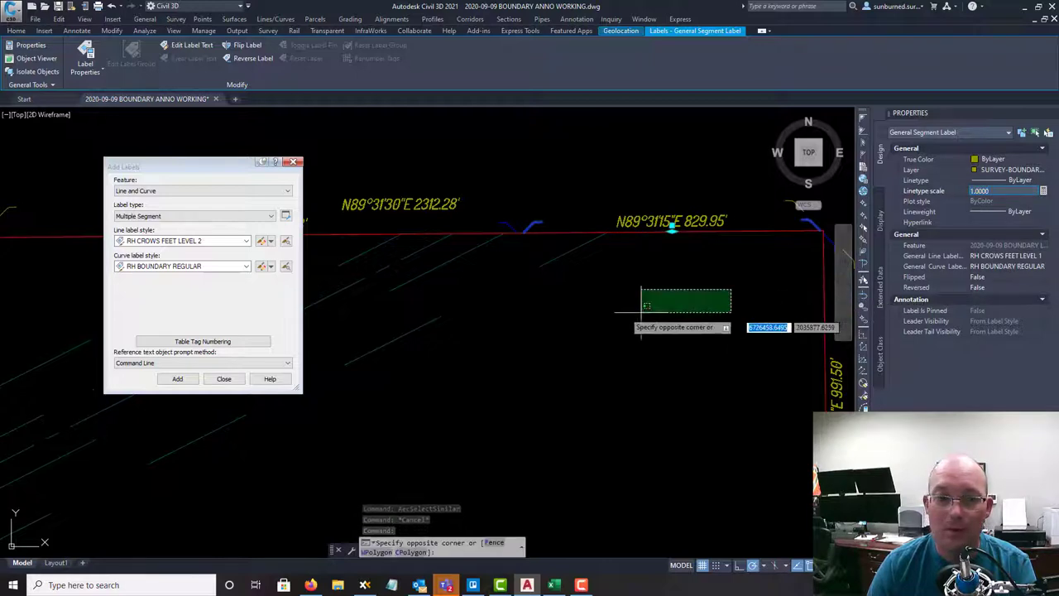
key("Escape")
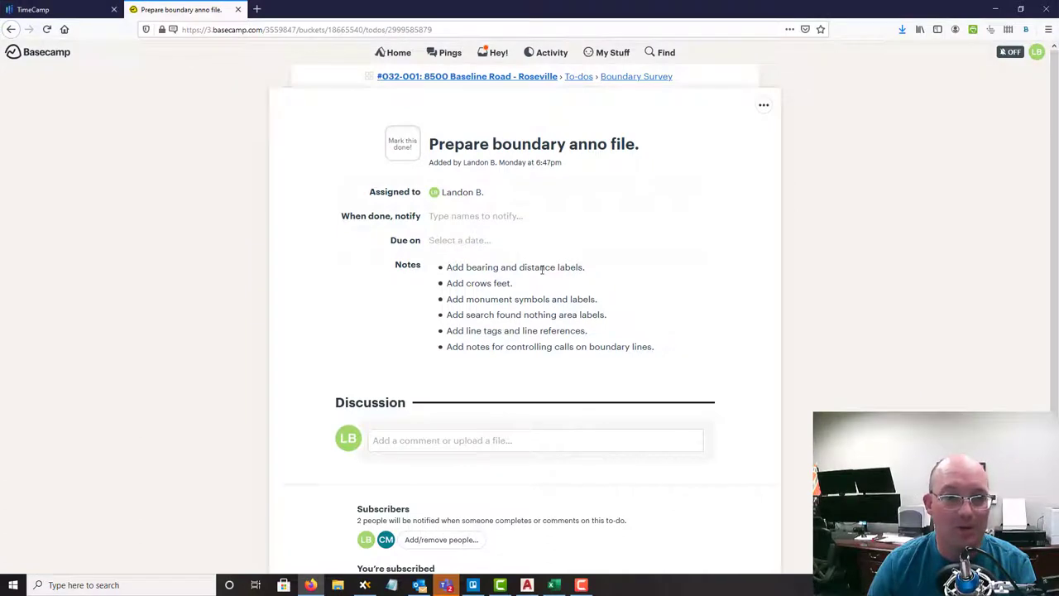
mouse_move(517, 311)
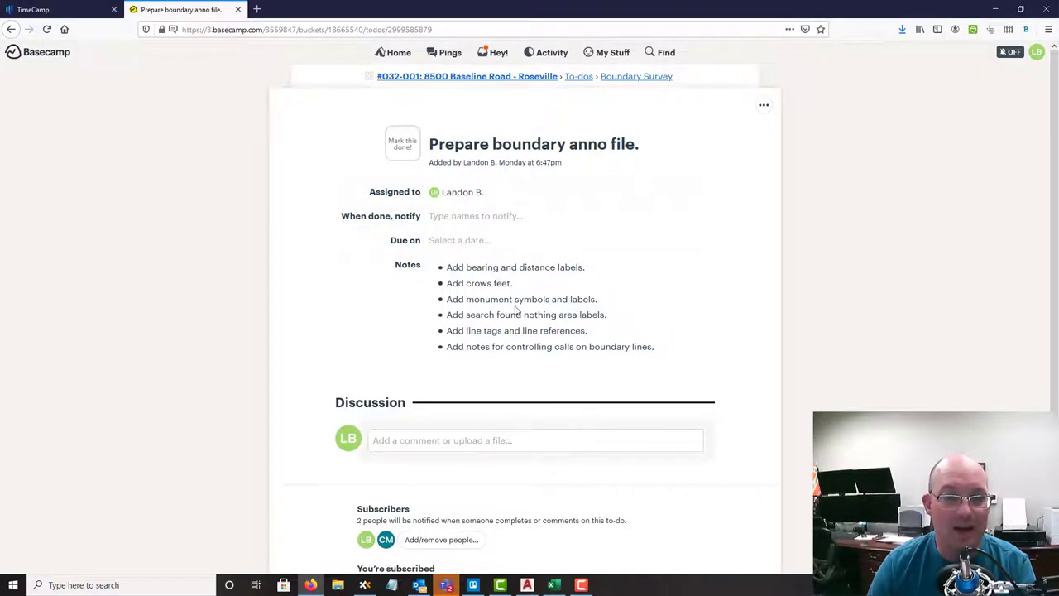
mouse_move(573, 314)
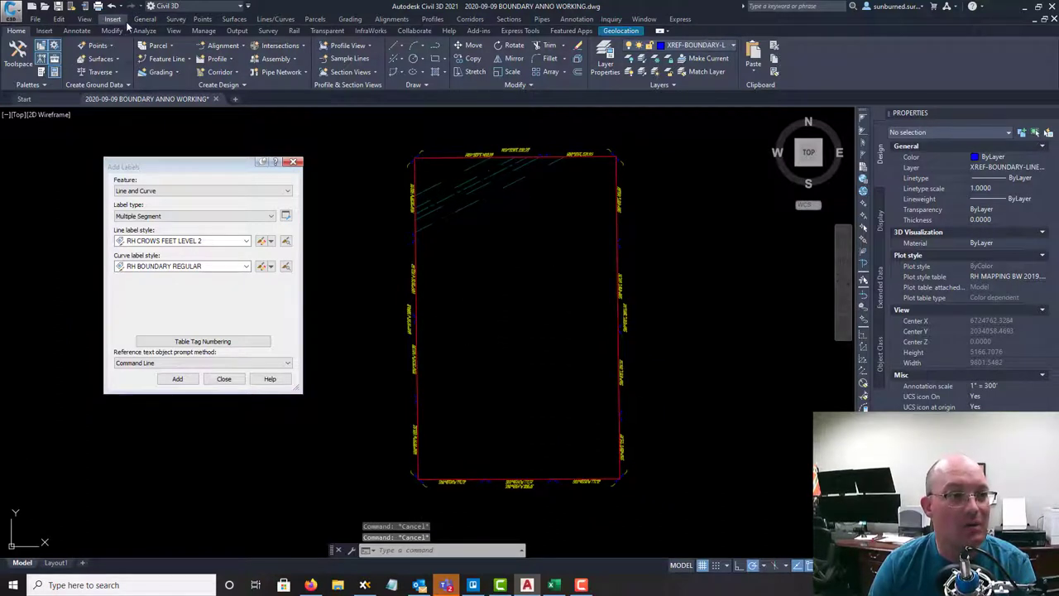
- Insert the FOUND monument block from Current Drawing Blocks at scale 30 and stretch it onto the boundary line
left_click(112, 18)
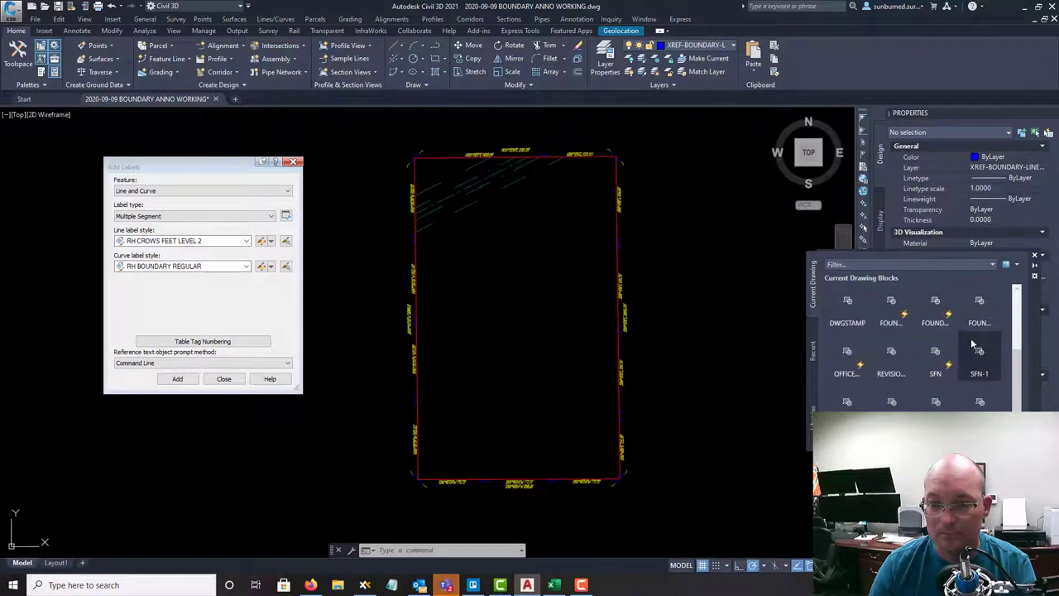
left_click(935, 312)
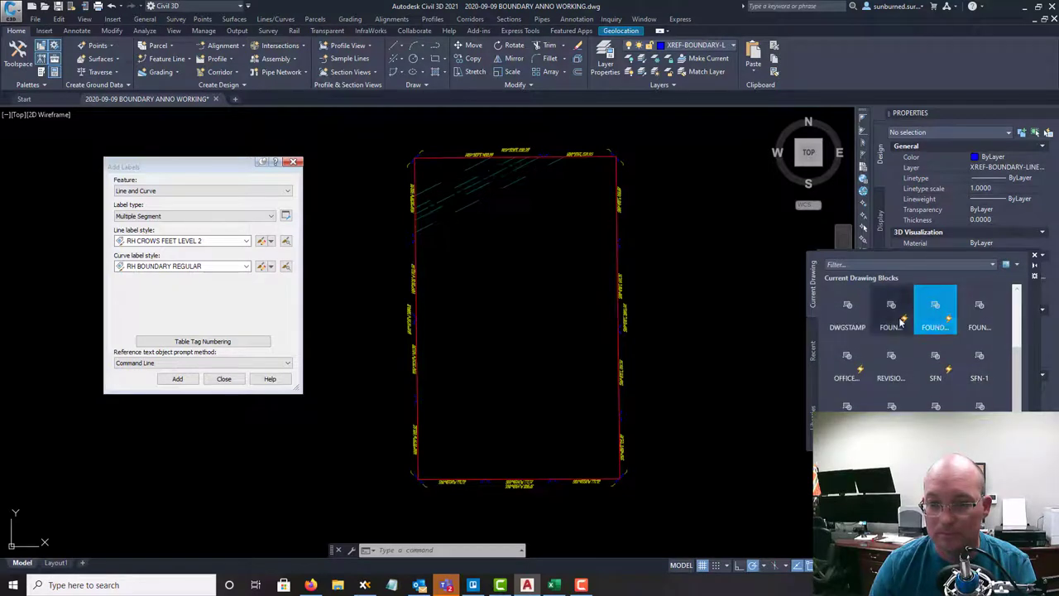
left_click(890, 311)
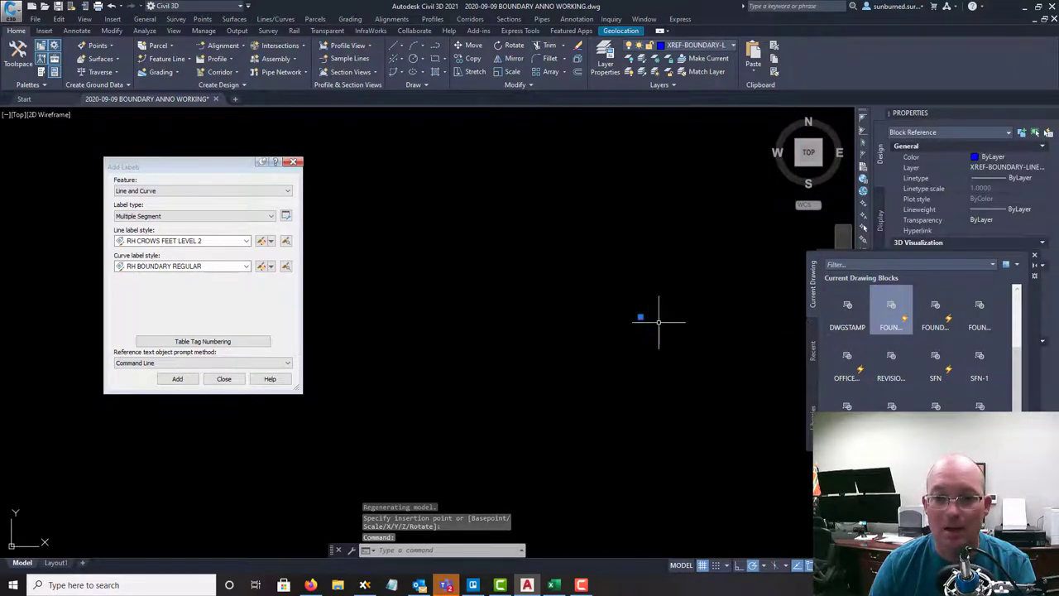
left_click(602, 336)
type("30")
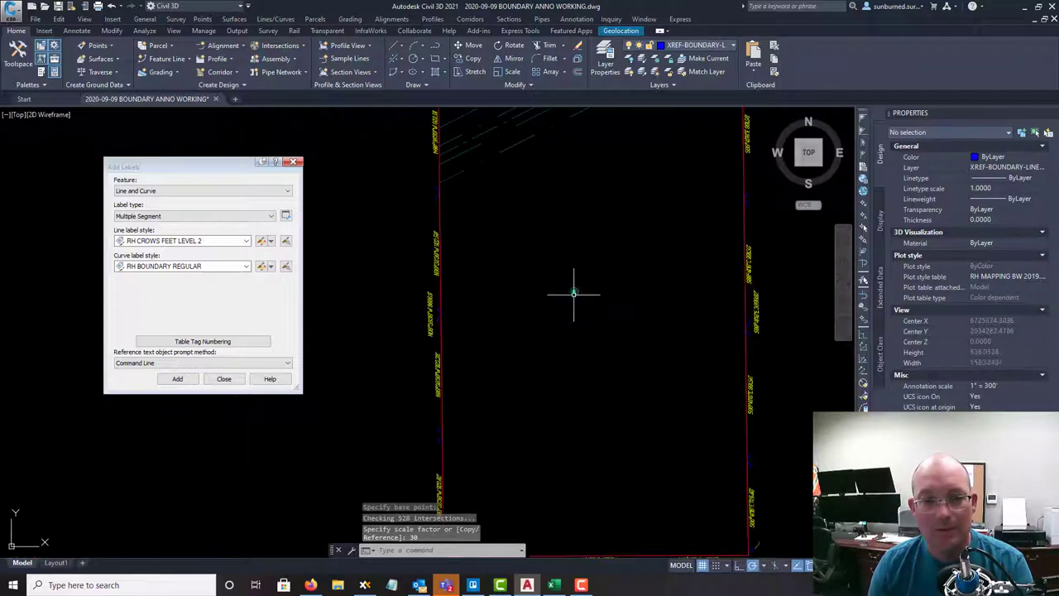
left_click(572, 292)
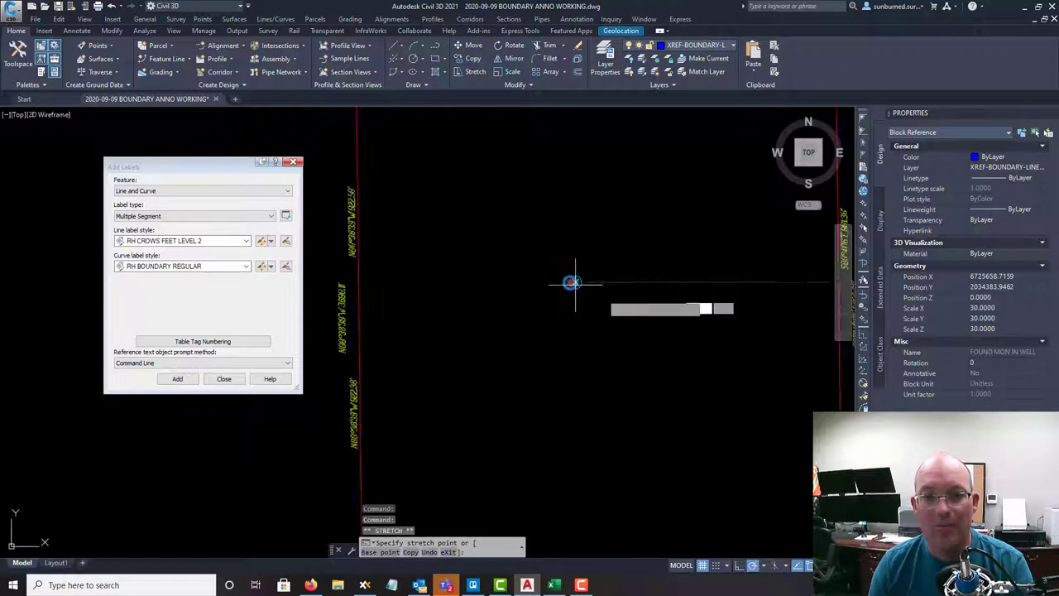
mouse_move(695, 245)
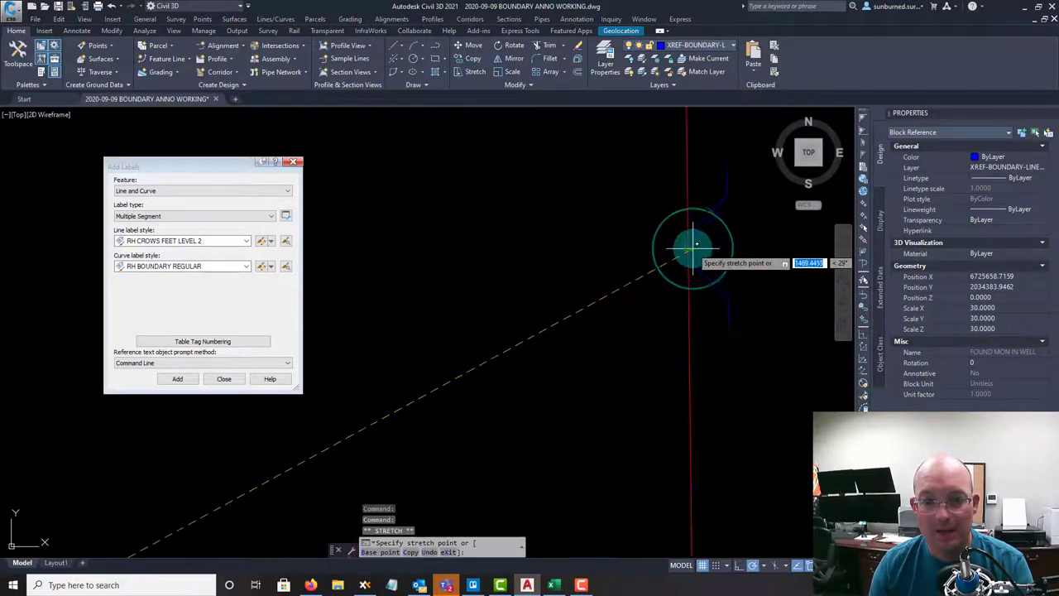
key("Escape")
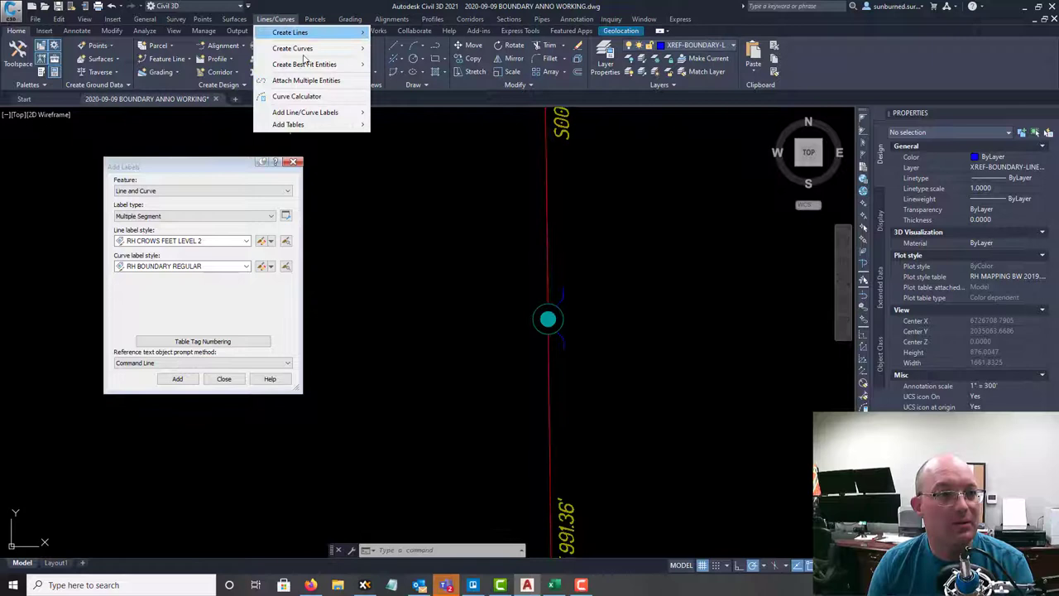
mouse_move(305, 112)
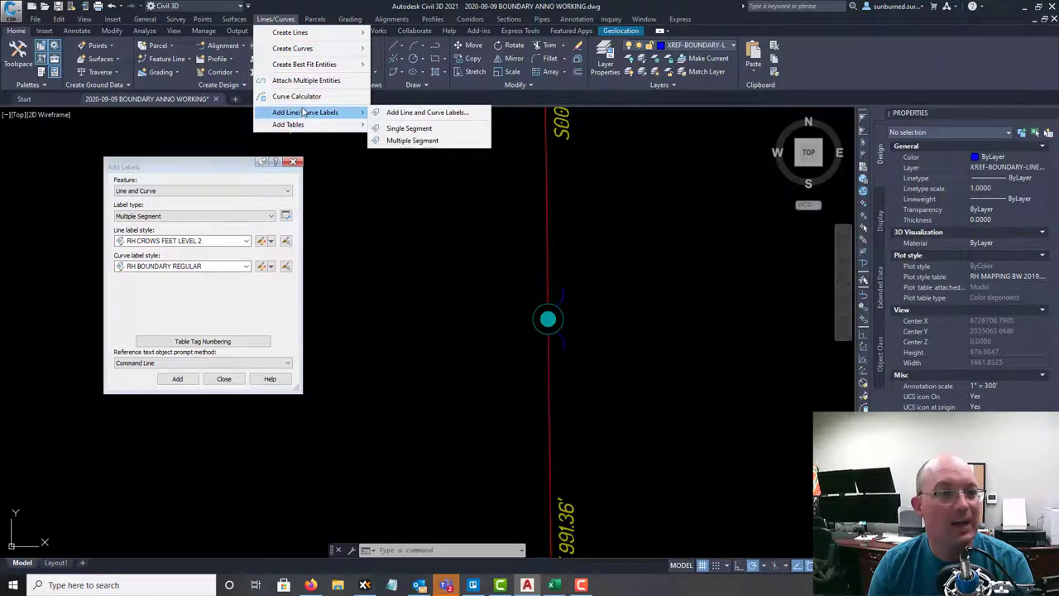
- Add a multileader at the monument reading FOUND 3/4 INCH IRON PIPE WITH YELLOW PLASTIC CAP STAMPED "LS 8817"
key("Escape")
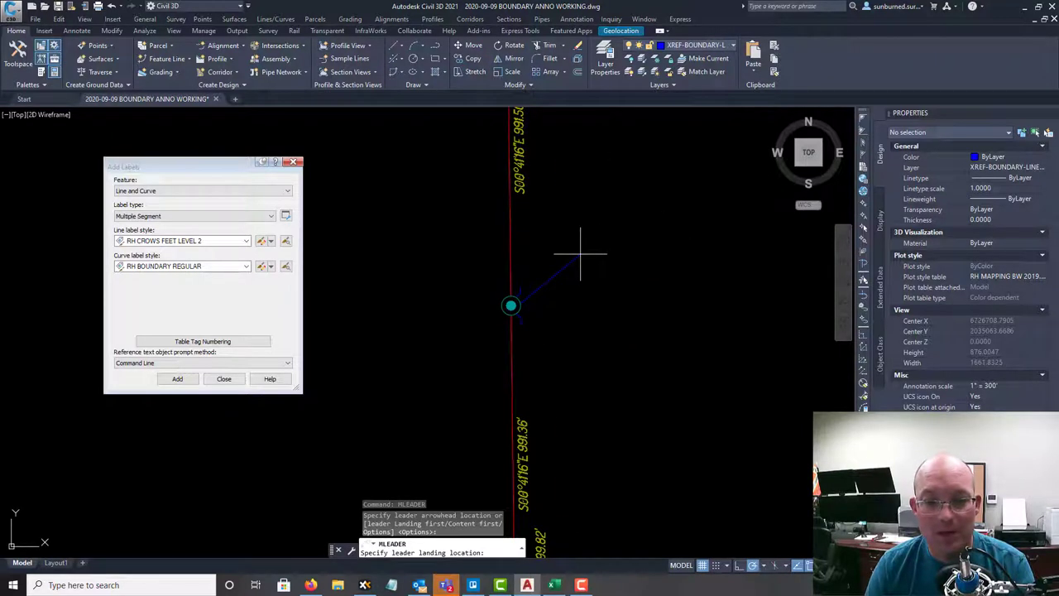
left_click(579, 265)
type("M514: FOUND")
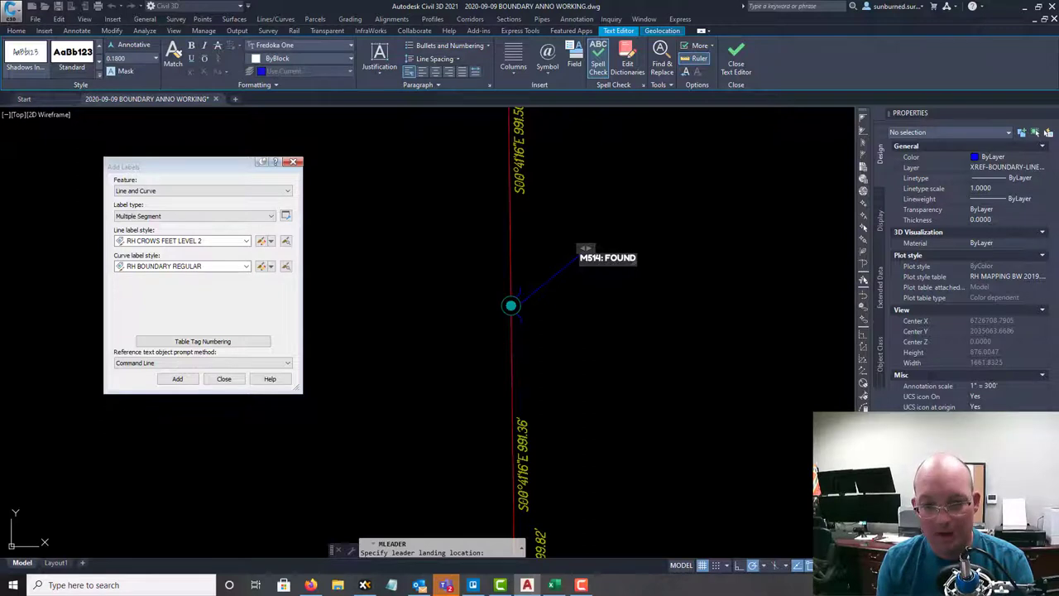
type("3/4")
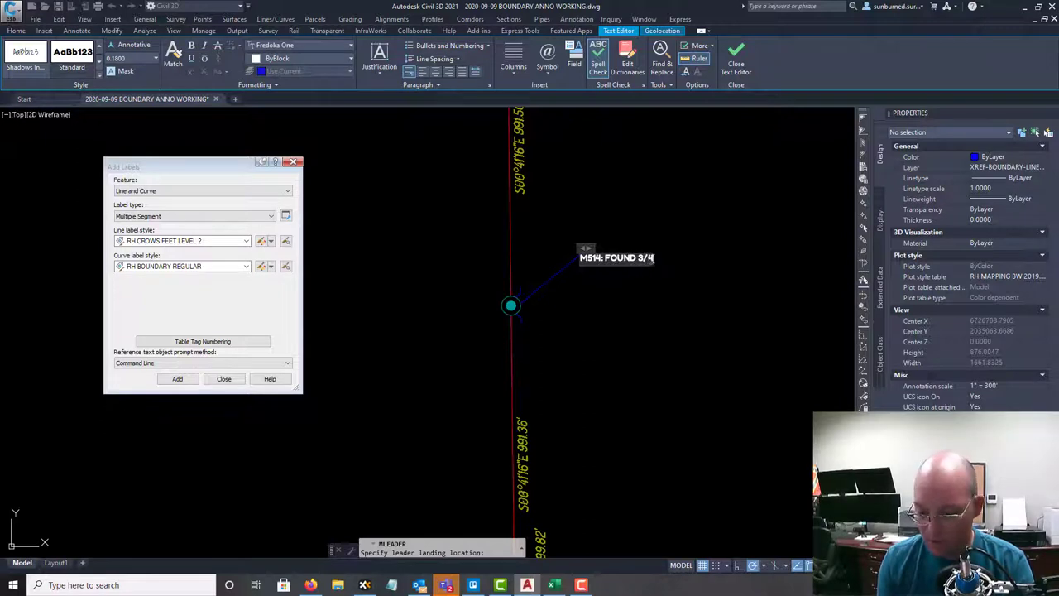
type("INCH OUTSIDE DIAMETE")
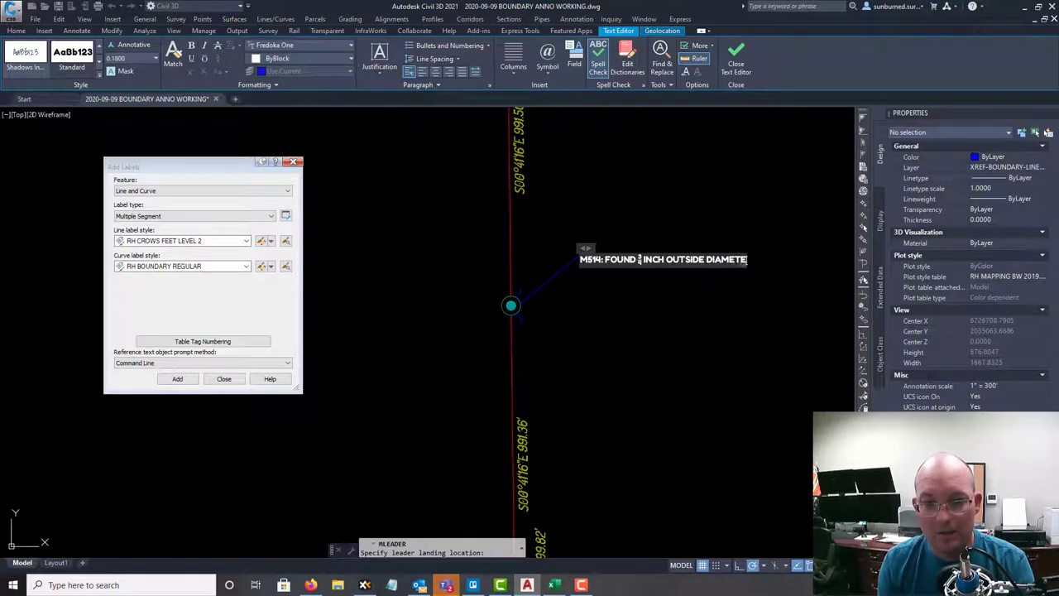
type("IRON PIPE WI")
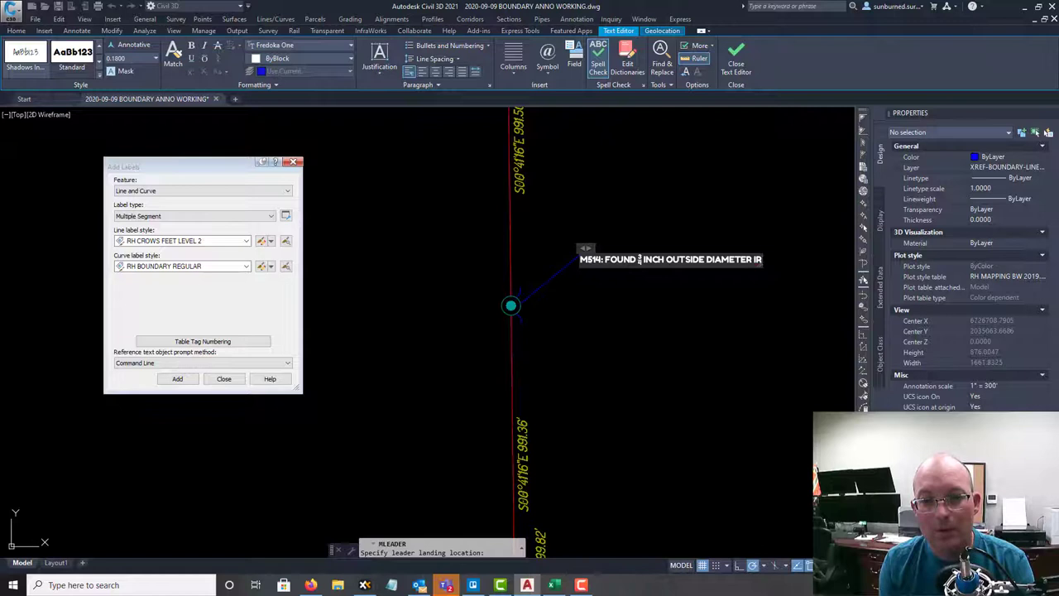
type("WITH Y")
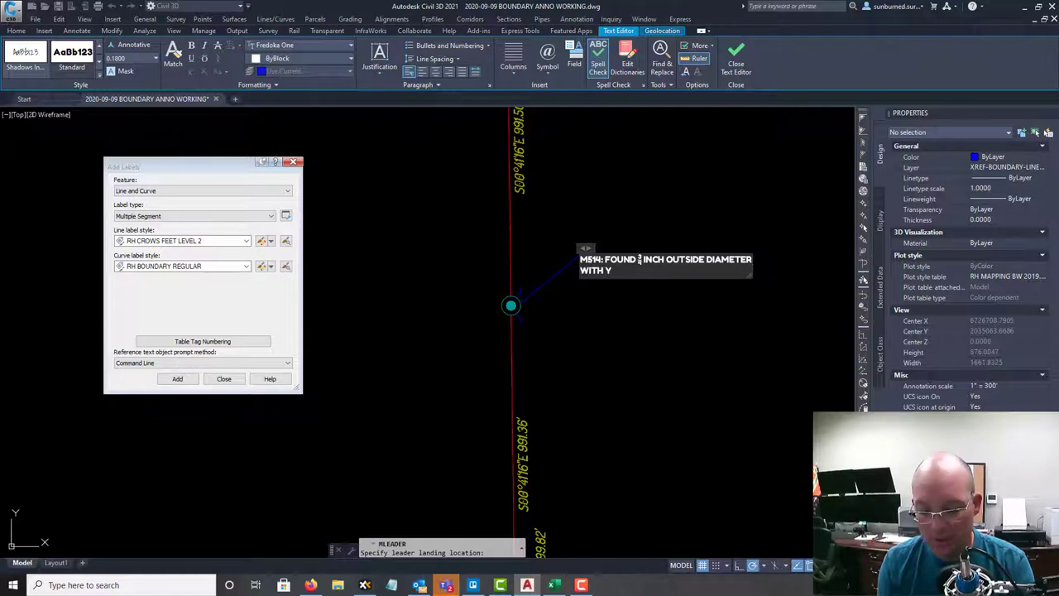
type("ELLOW PLA")
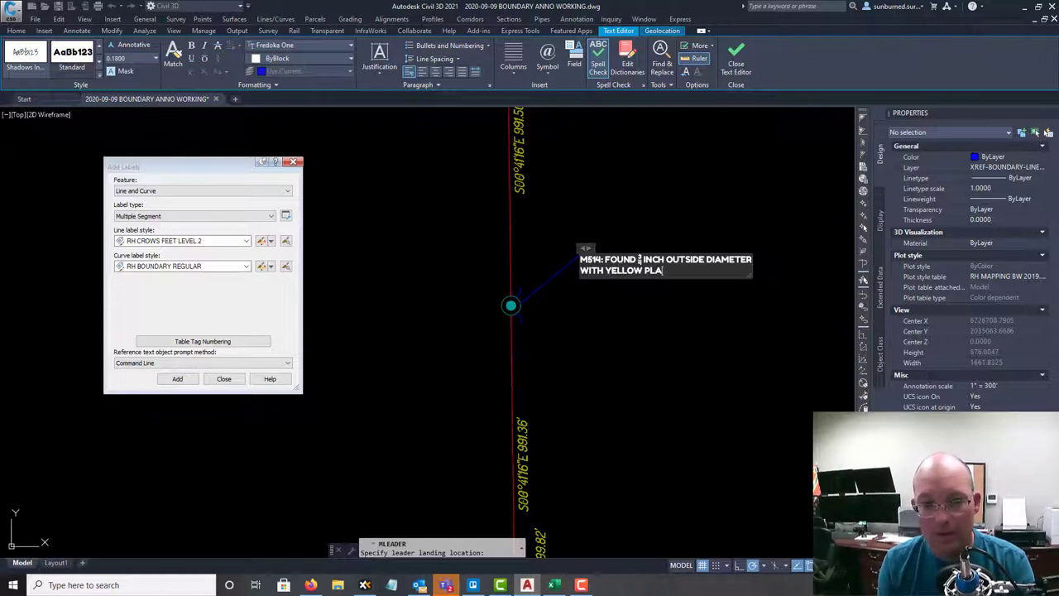
type("STIC CAM")
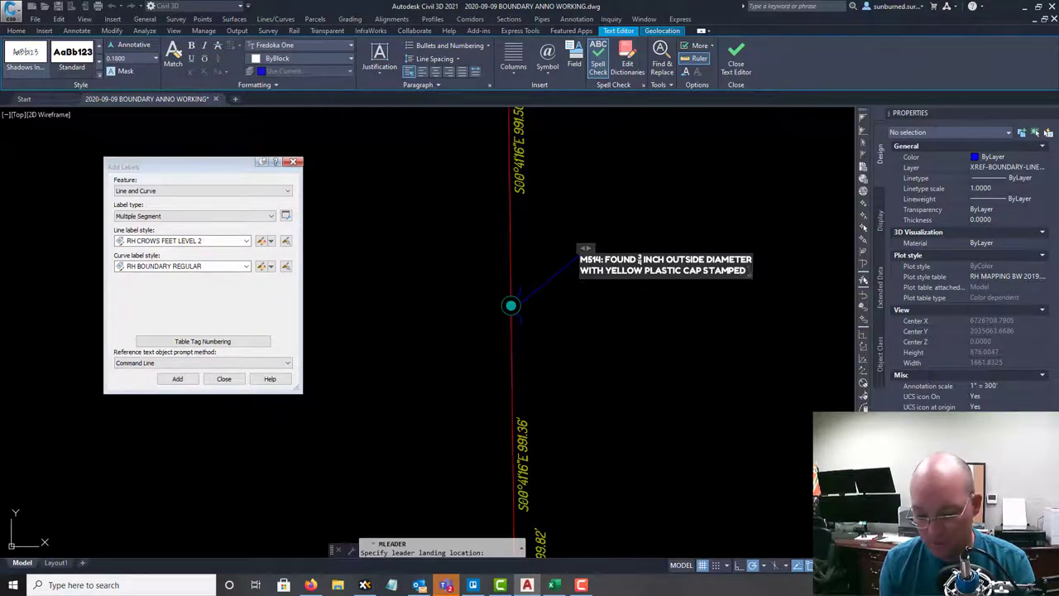
type("\"LS 8817\",")
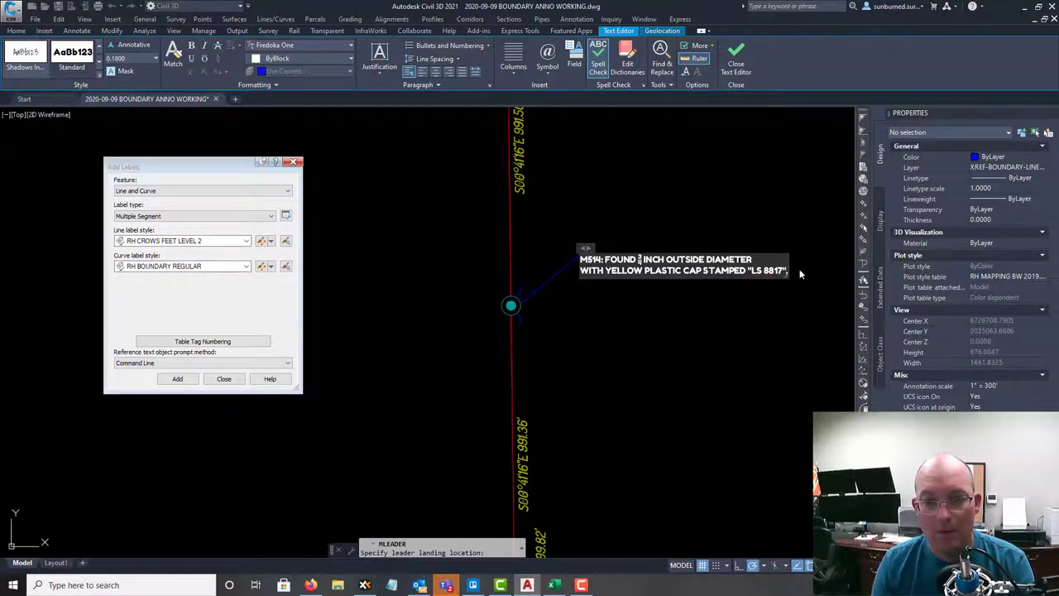
mouse_move(739, 305)
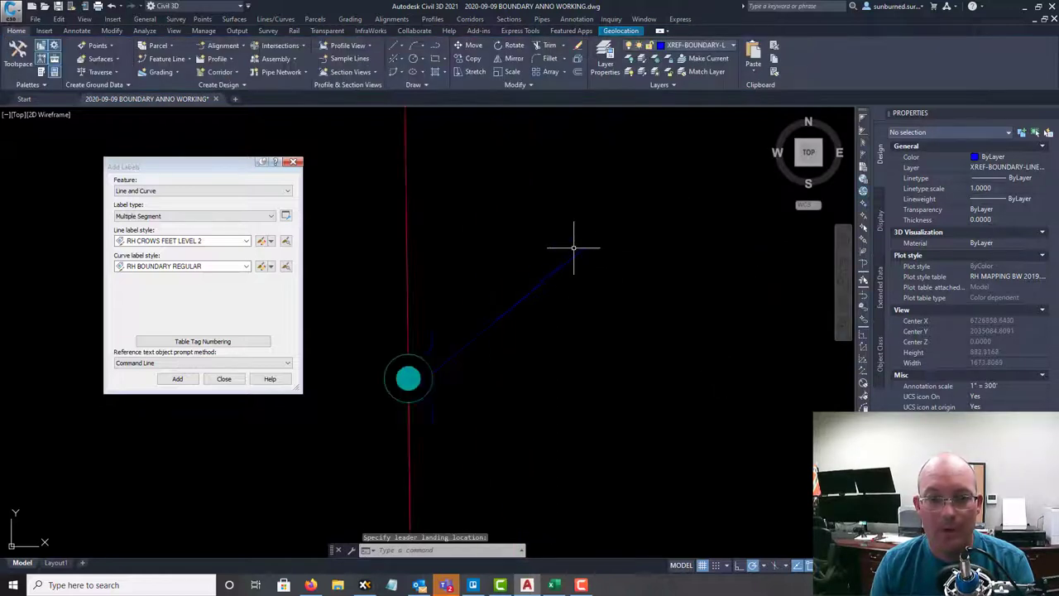
- Set the monument leader's overall scale to 100 and move it to the SURVEY text layer
left_click(582, 248)
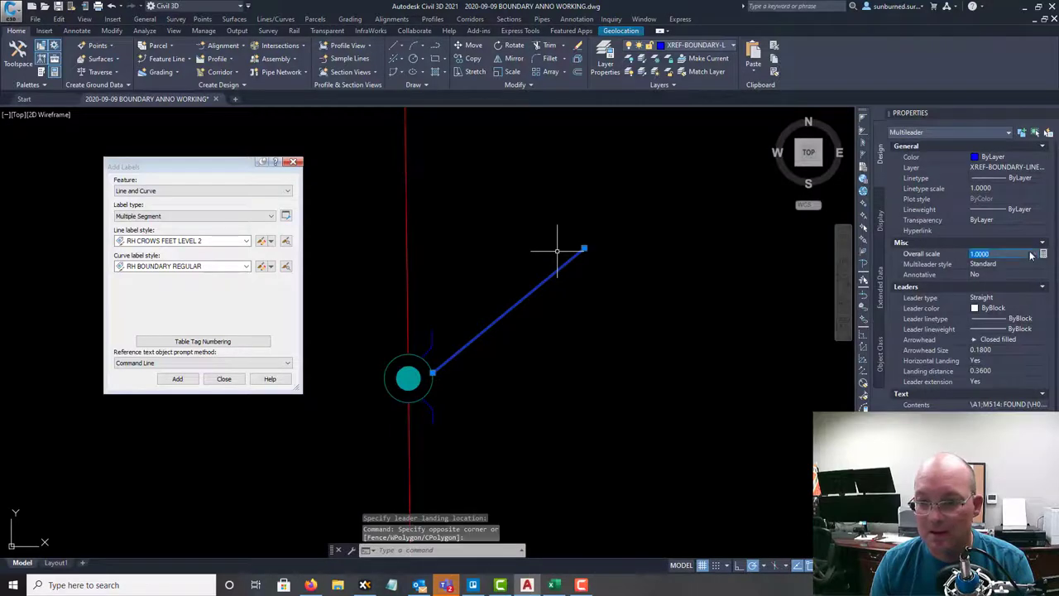
left_click(666, 357)
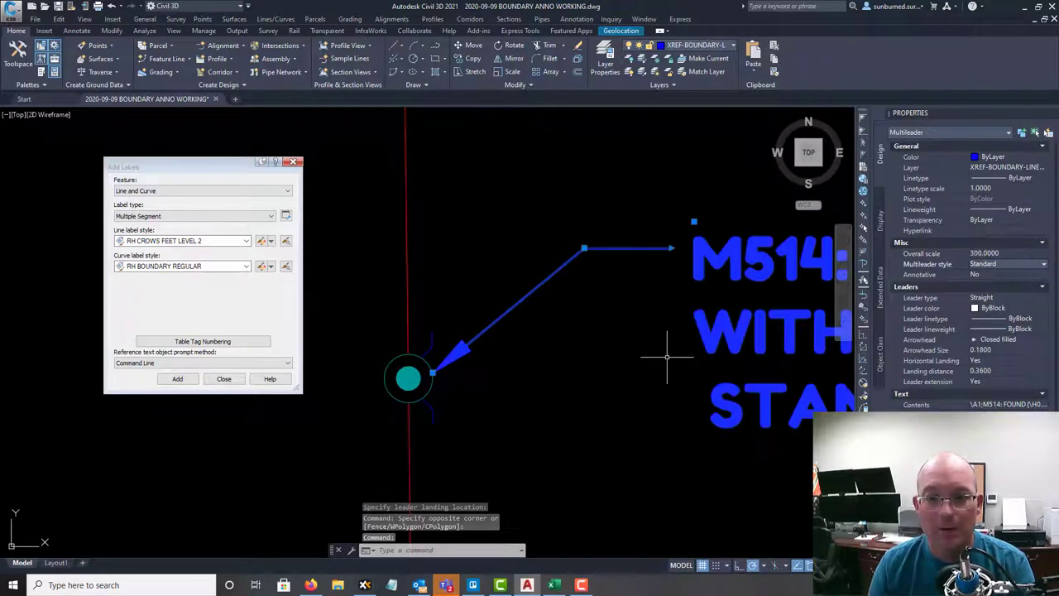
key("Escape")
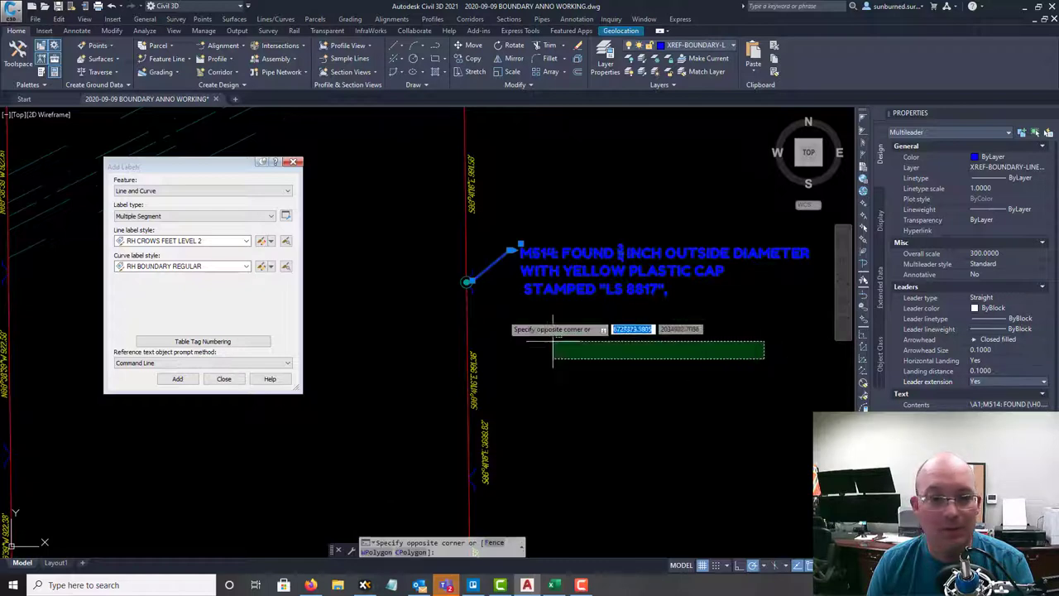
key("Escape")
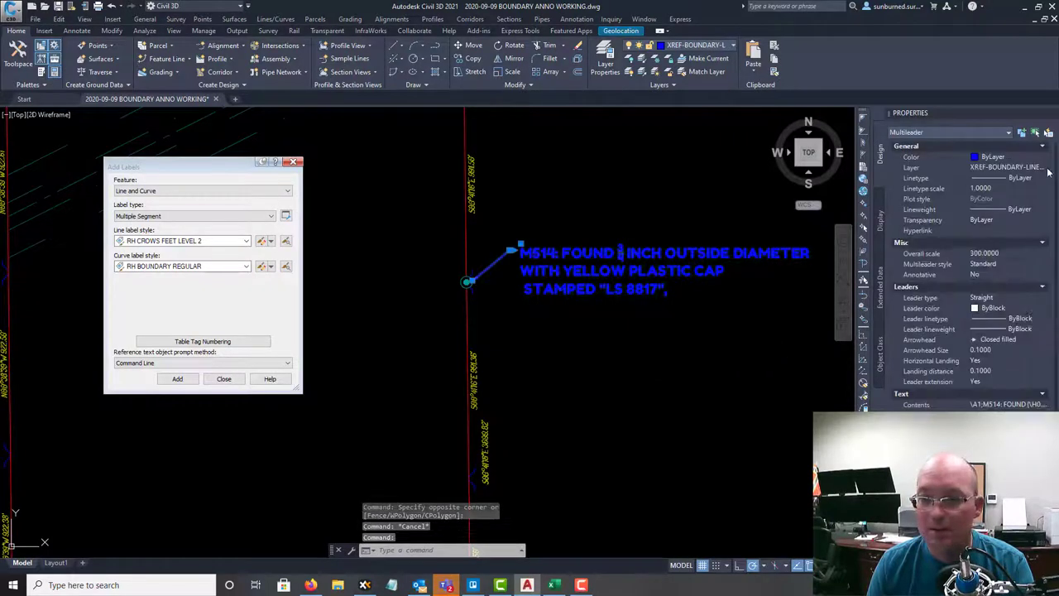
left_click(1043, 167)
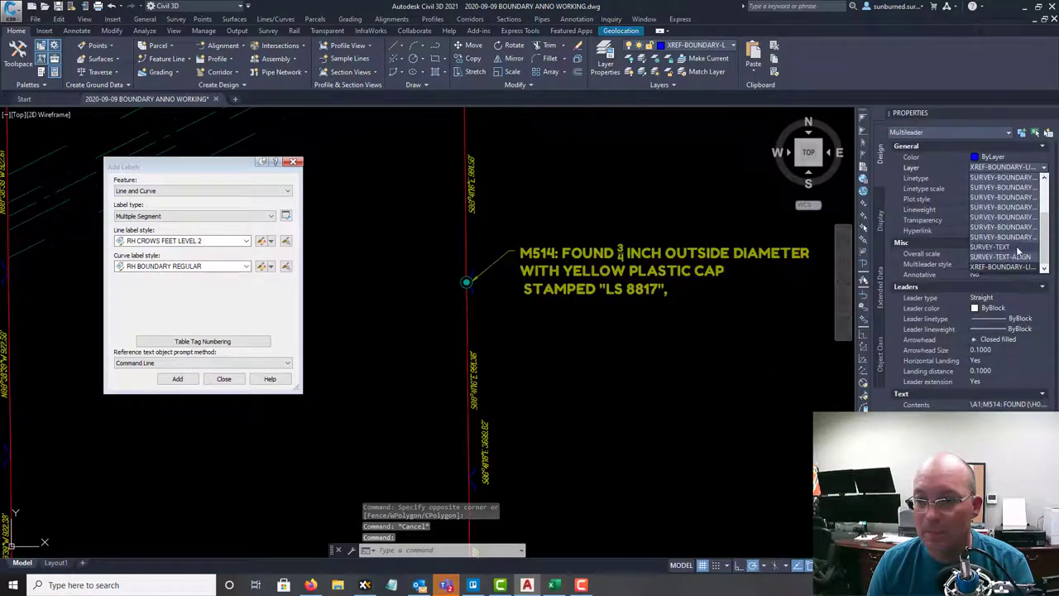